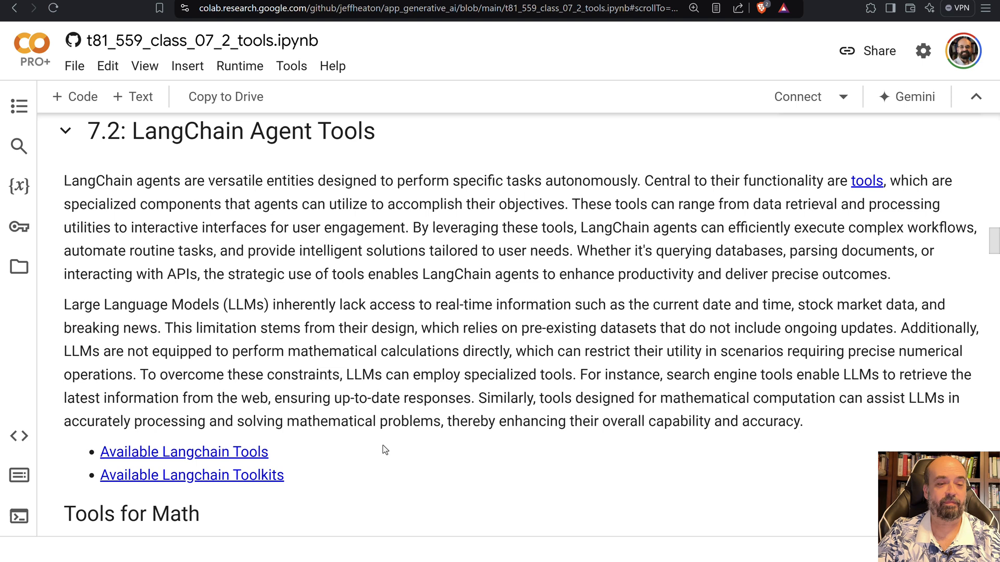
pyautogui.moveTo(311, 414)
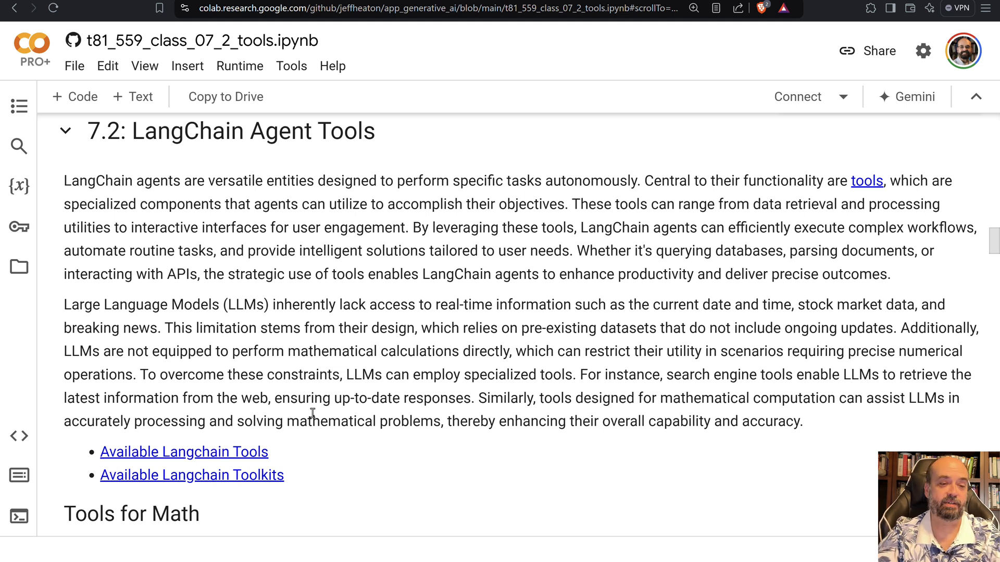
pyautogui.moveTo(242, 459)
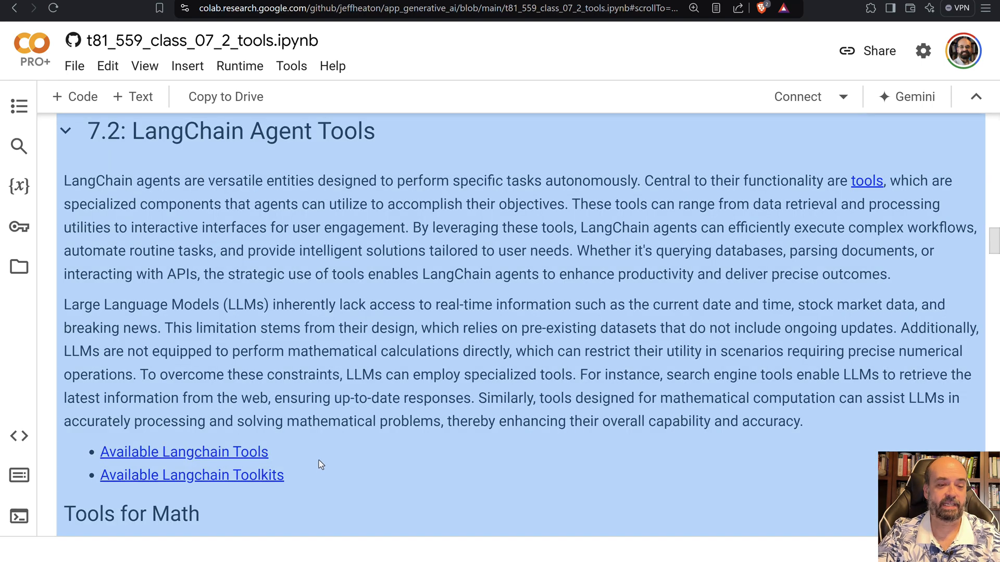
# Follow the 'Available Langchain Tools' link through the redirect and scroll the Search, Code Interpreter and Productivity tables
pyautogui.click(184, 451)
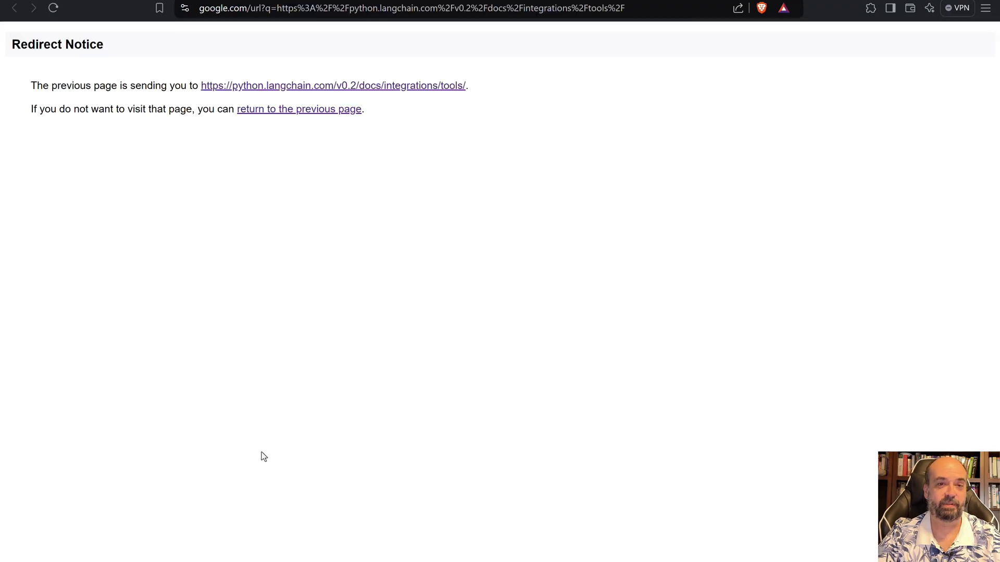
pyautogui.click(334, 86)
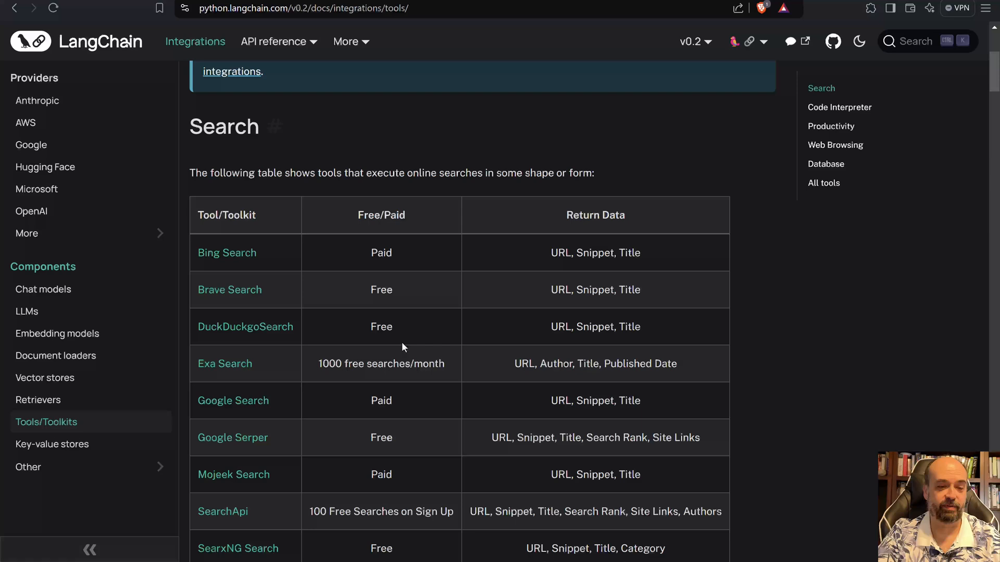
pyautogui.moveTo(246, 252)
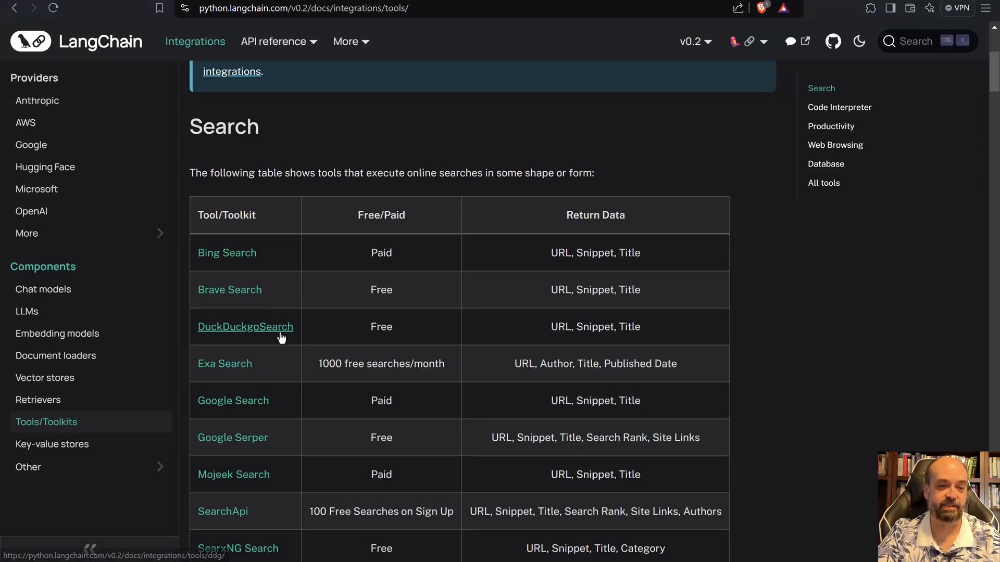
pyautogui.scroll(3)
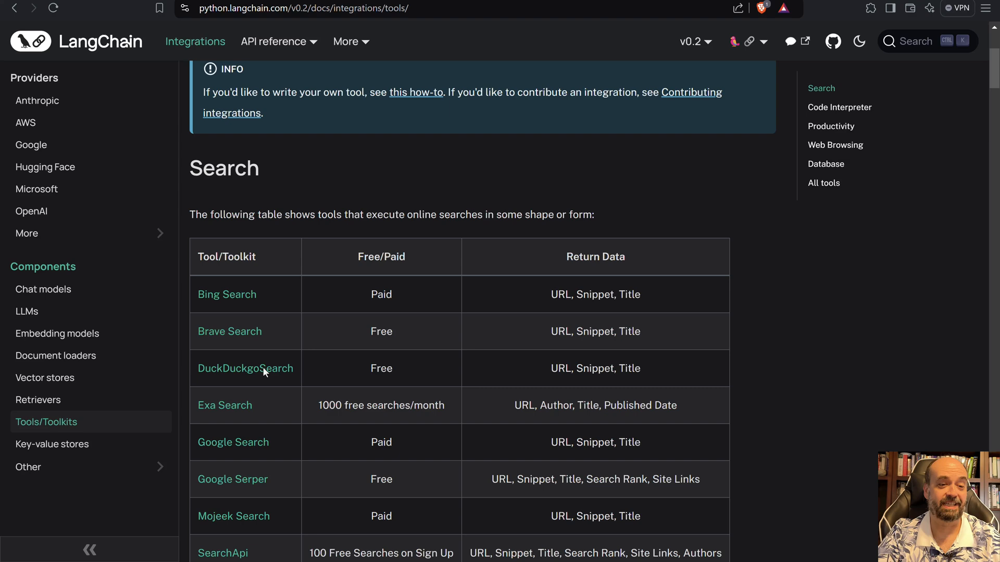
pyautogui.scroll(-3)
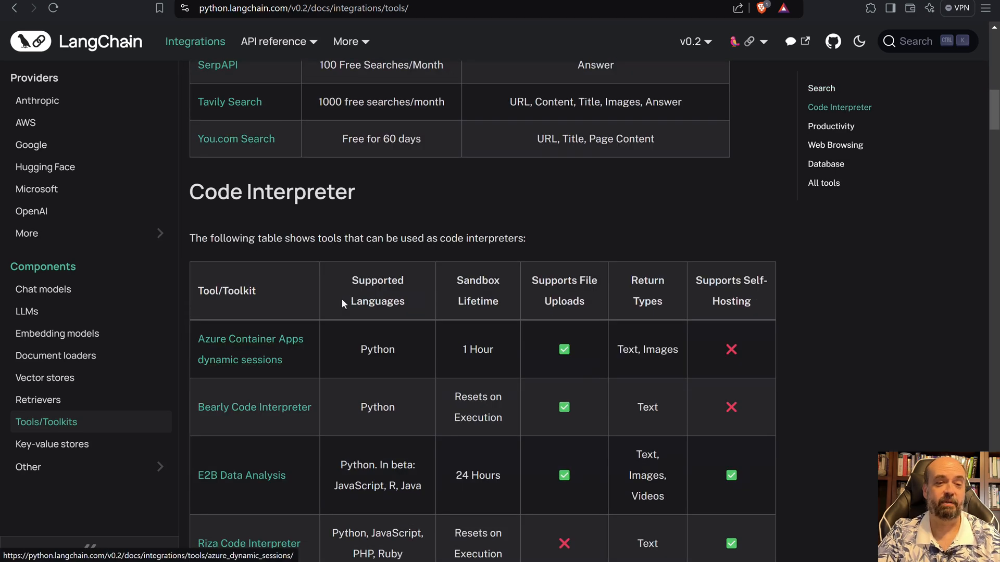
pyautogui.scroll(-3)
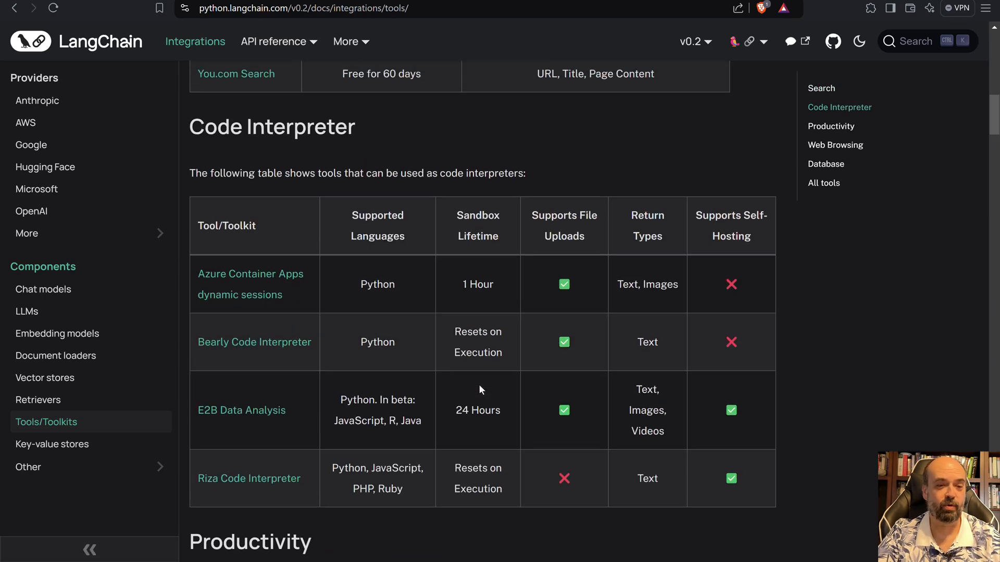
pyautogui.moveTo(450, 304)
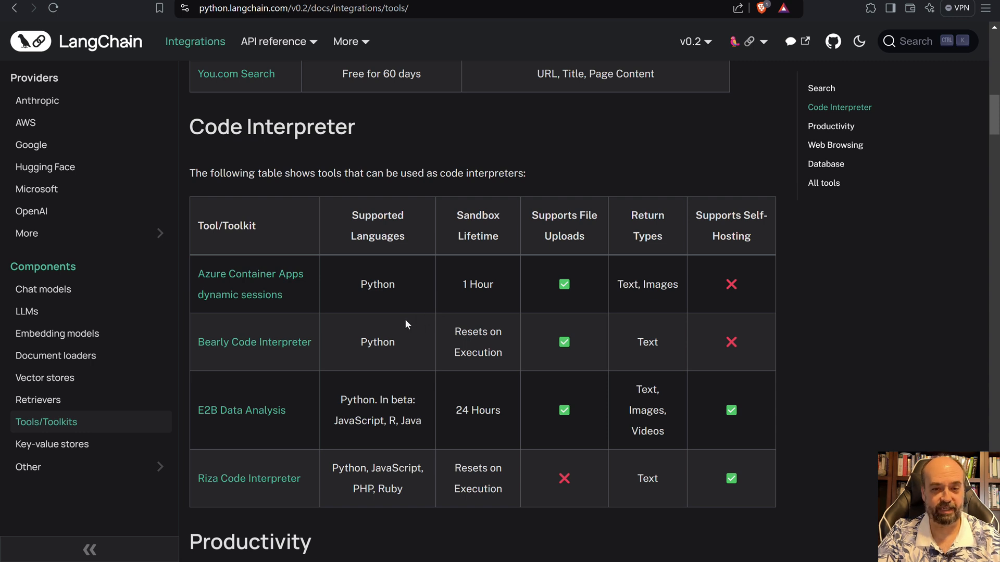
pyautogui.moveTo(420, 287)
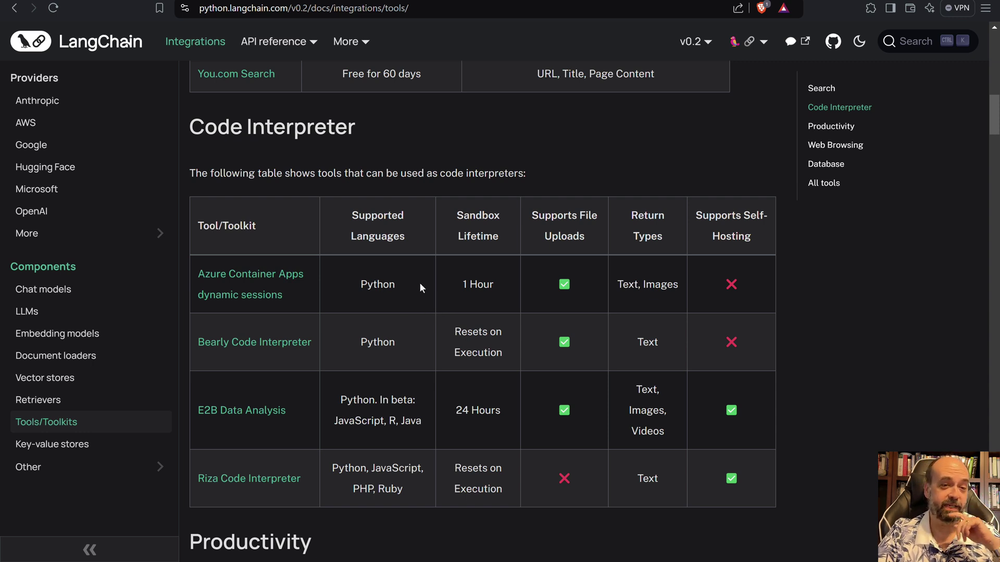
pyautogui.moveTo(457, 312)
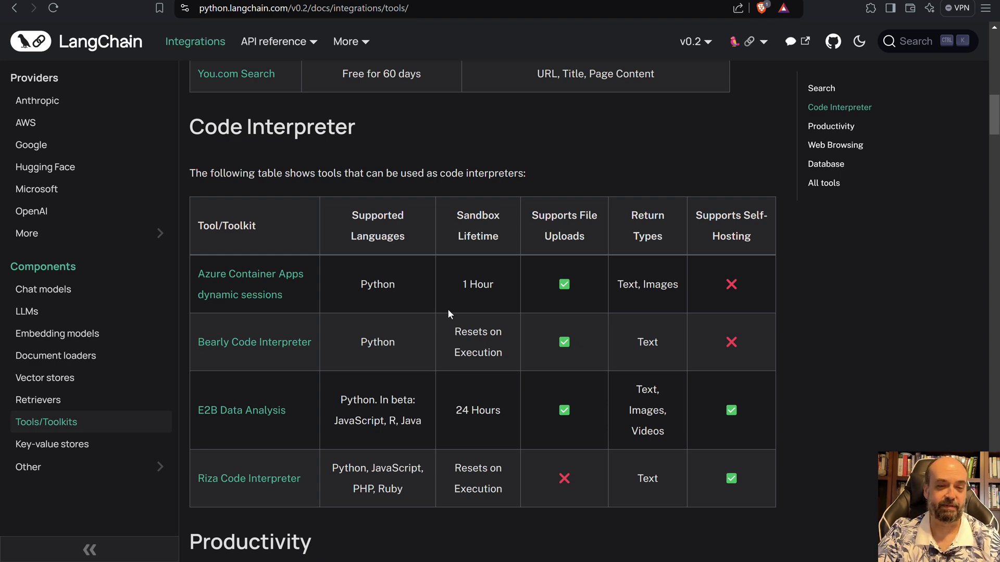
pyautogui.moveTo(525, 271)
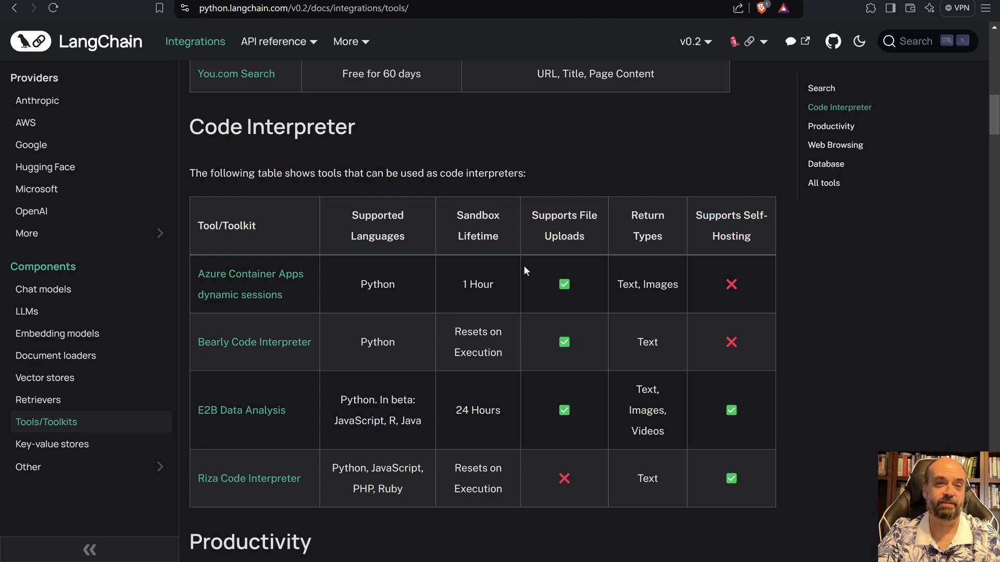
pyautogui.scroll(-3)
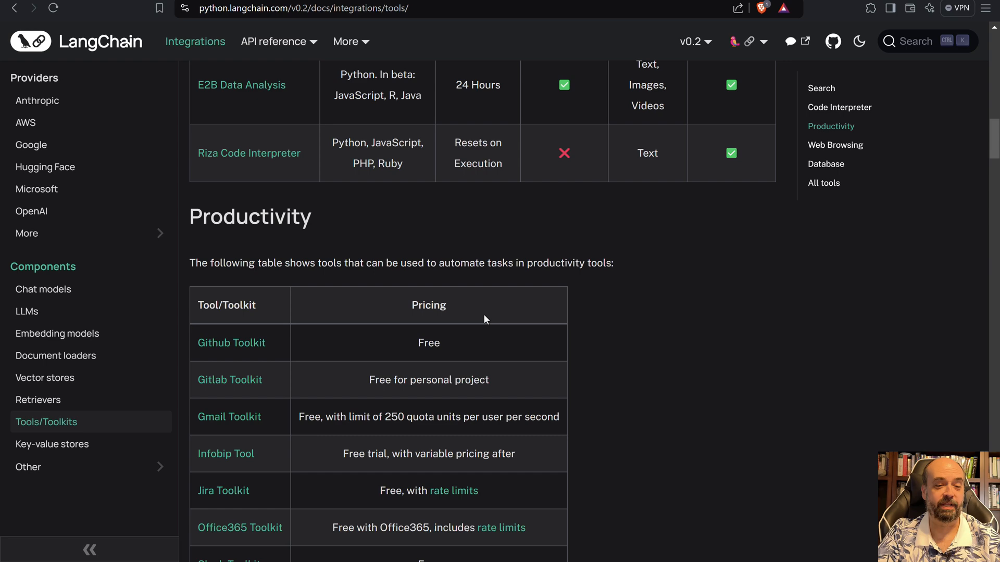
pyautogui.moveTo(319, 355)
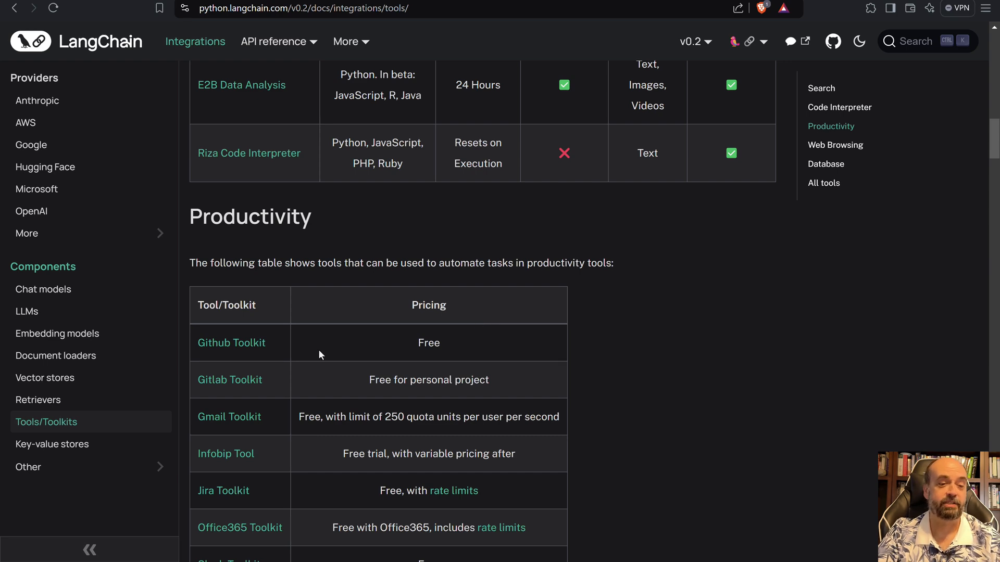
pyautogui.moveTo(300, 381)
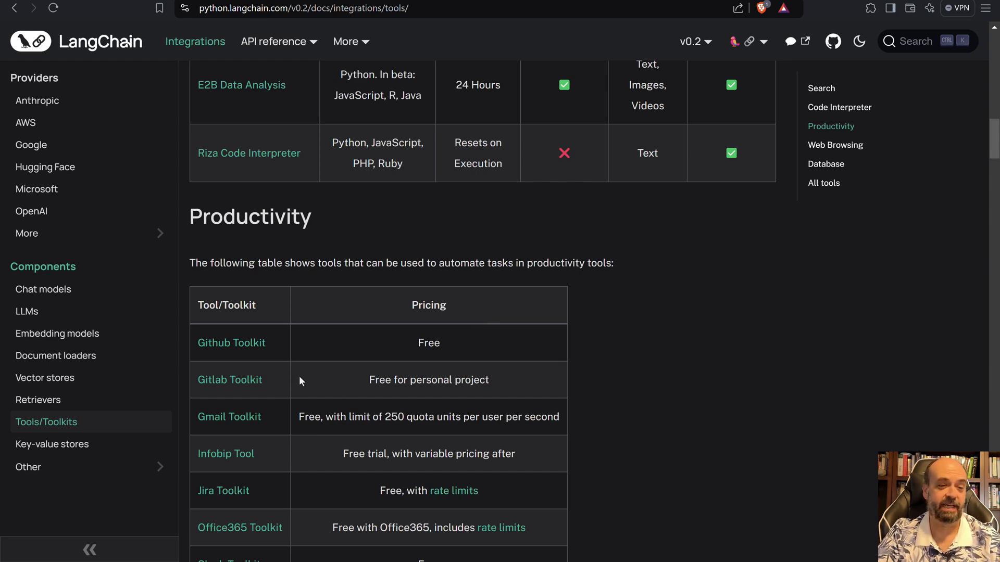
pyautogui.scroll(-3)
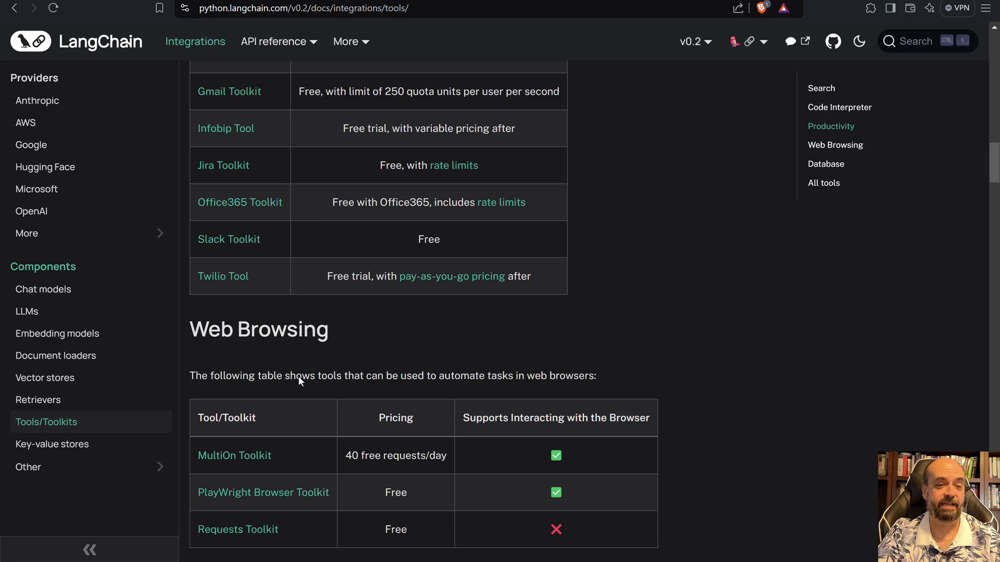
pyautogui.scroll(-3)
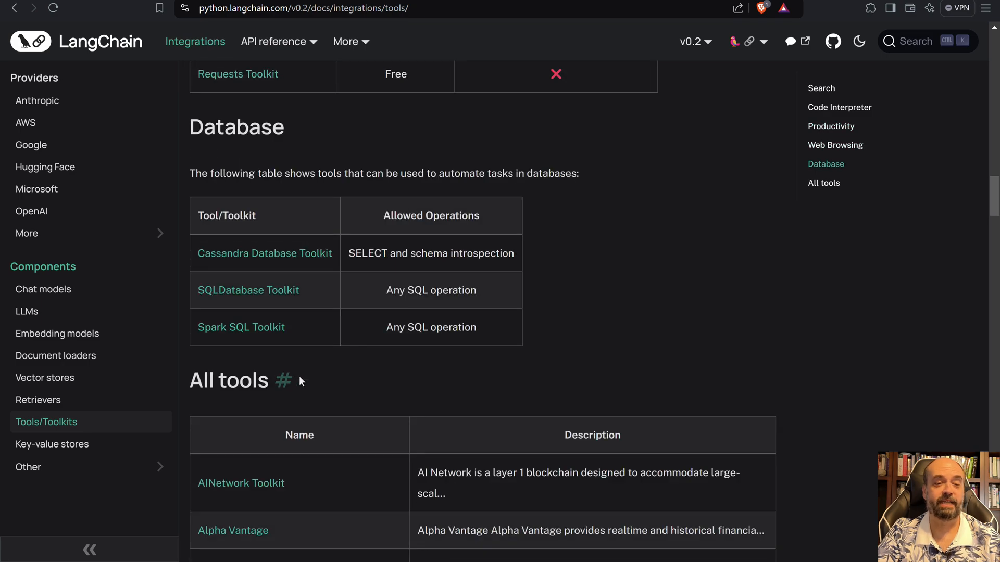
pyautogui.scroll(-3)
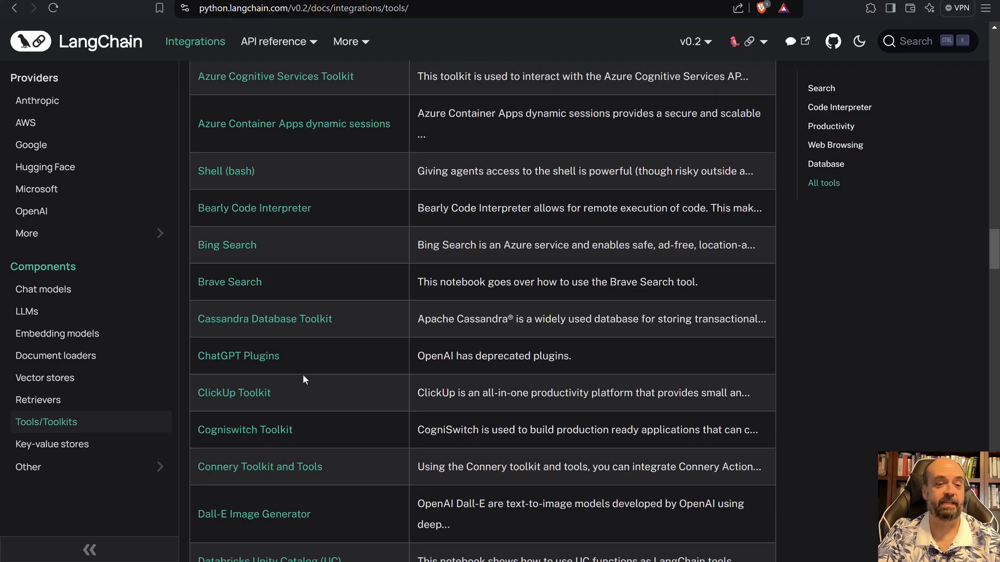
pyautogui.scroll(-3)
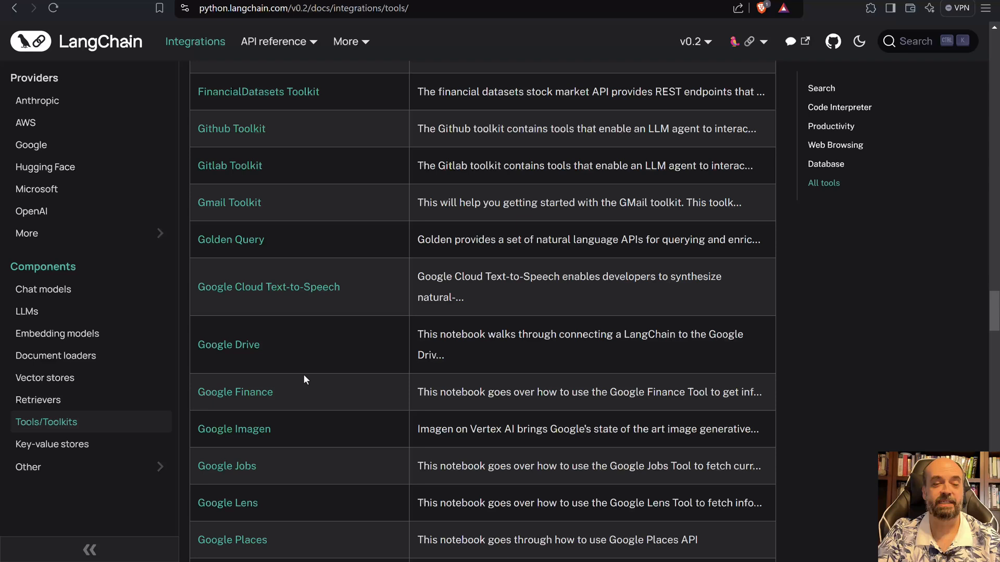
pyautogui.moveTo(345, 368)
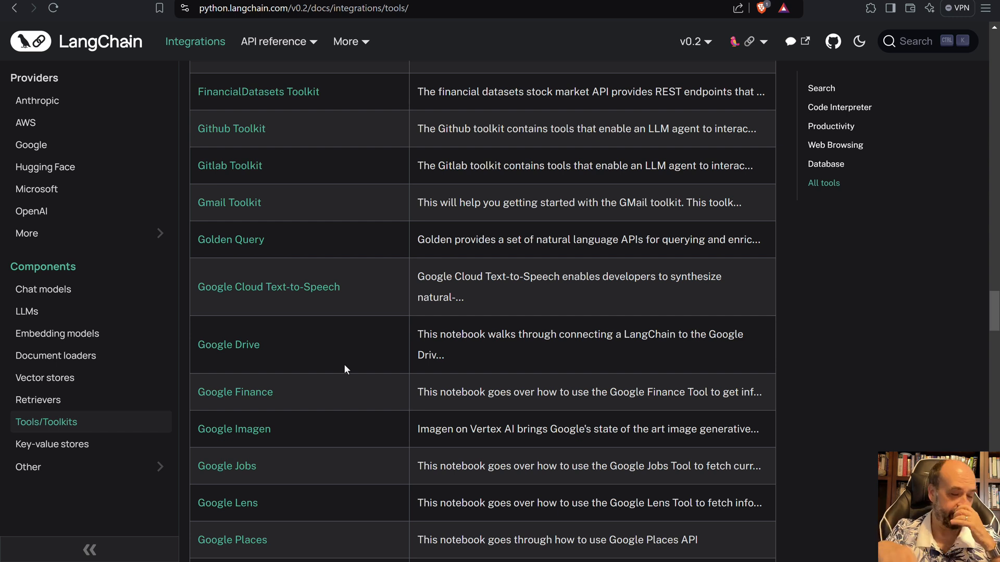
pyautogui.moveTo(135, 20)
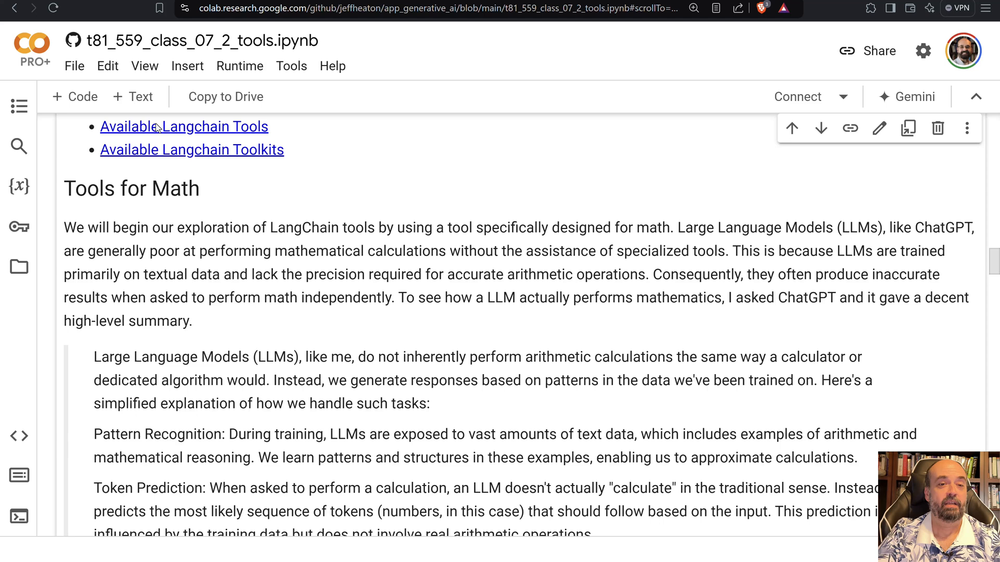
pyautogui.moveTo(159, 126)
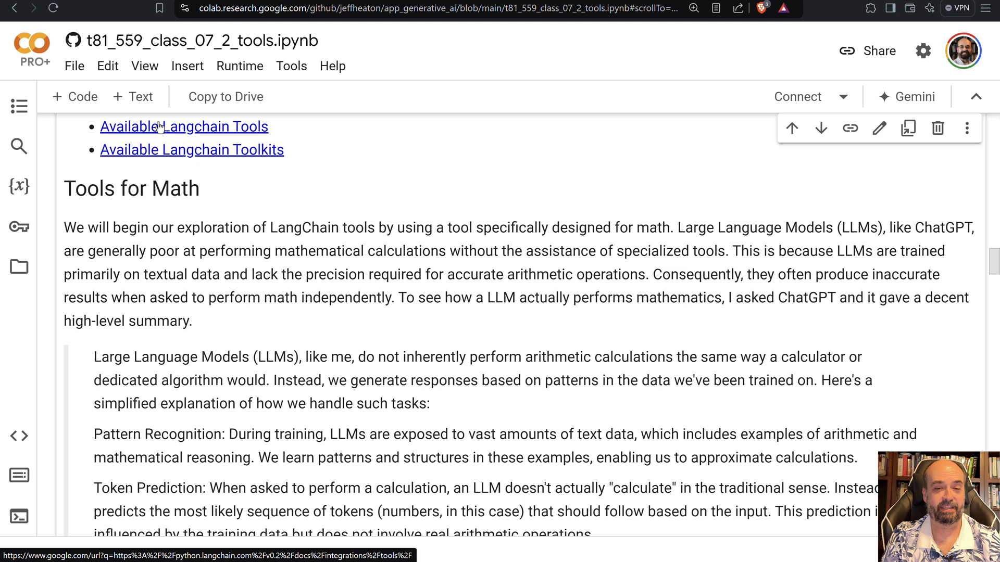
pyautogui.moveTo(236, 124)
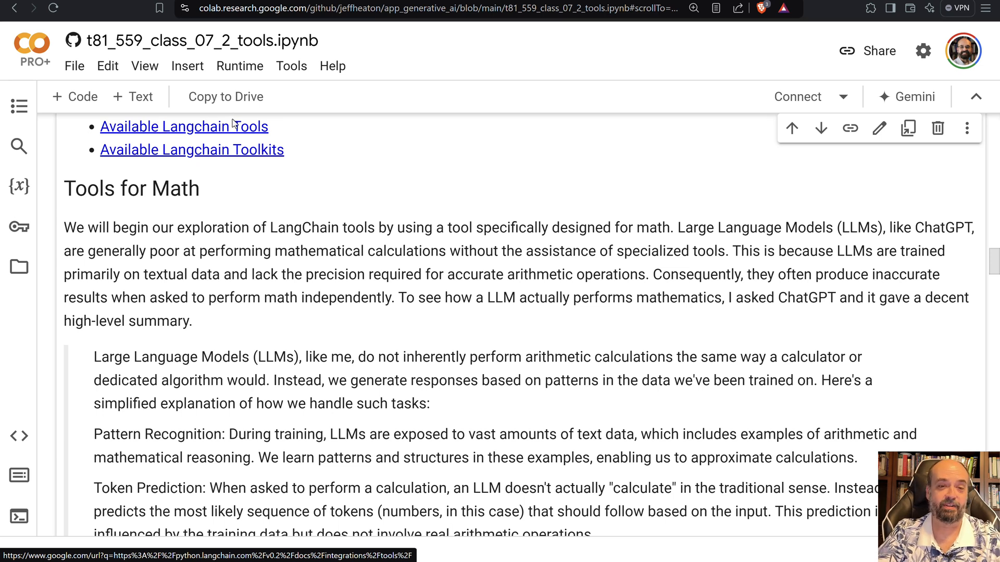
# Scroll through the Tools for Math section down to the first ChatOpenAI code cell
pyautogui.scroll(-3)
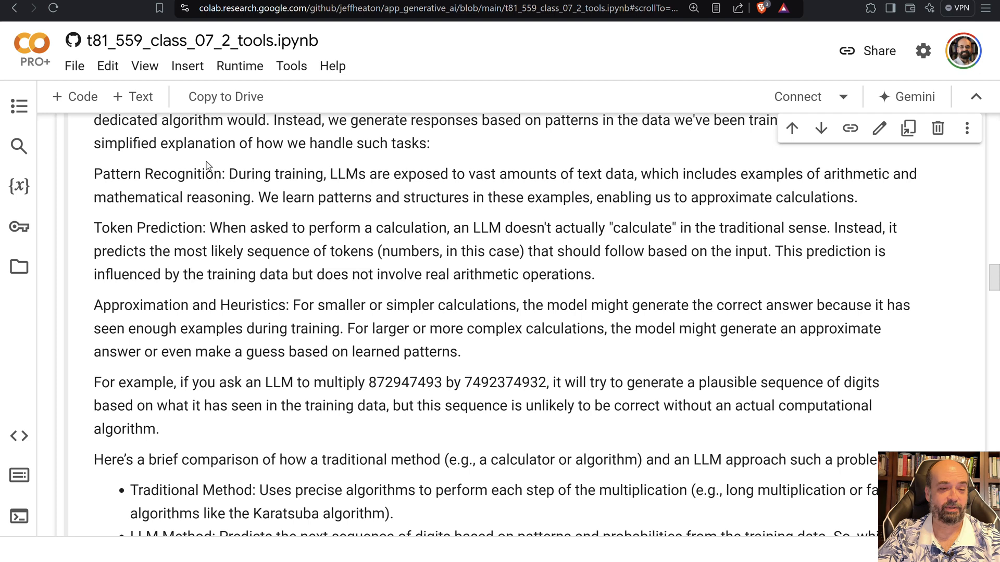
pyautogui.scroll(-3)
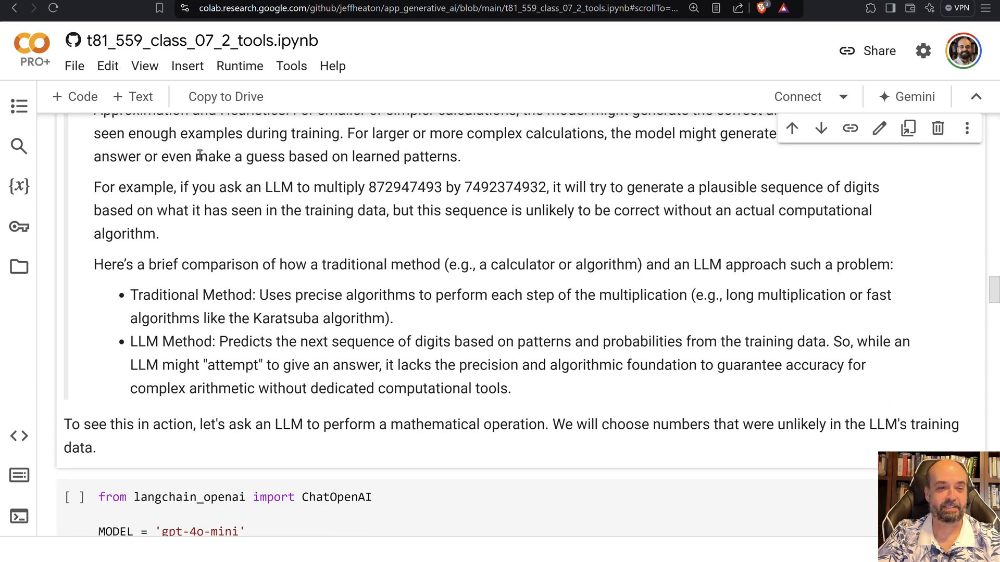
pyautogui.moveTo(240, 174)
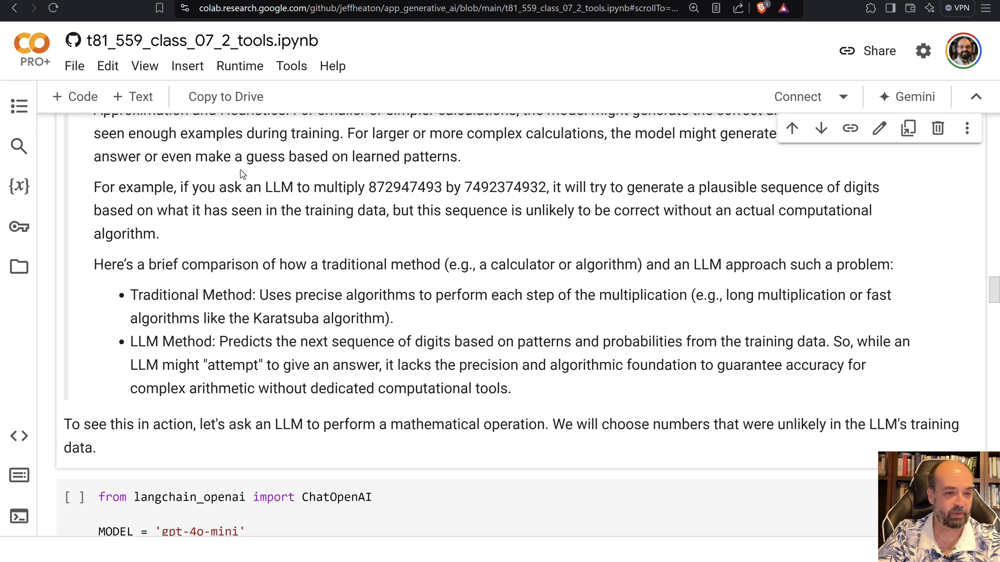
pyautogui.scroll(-3)
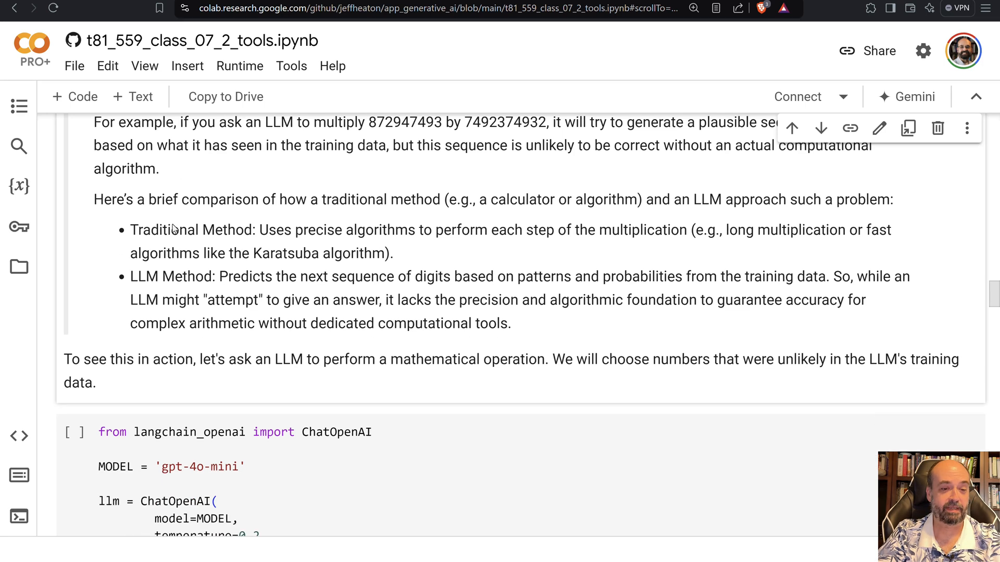
# Scroll to the print(8273 * 1821) and abs difference cells showing the 9700 gap from the LLM's answer
pyautogui.scroll(-3)
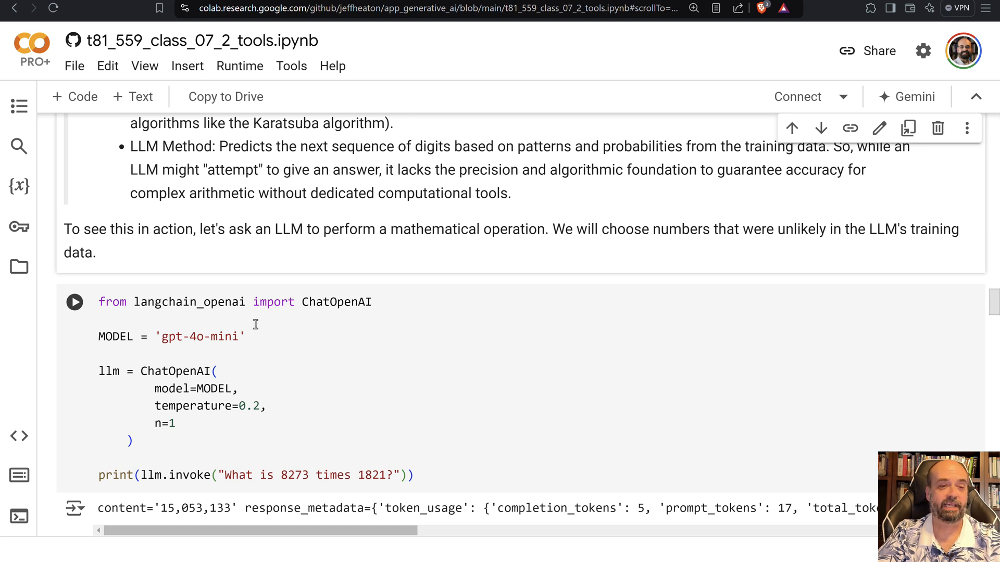
pyautogui.scroll(-3)
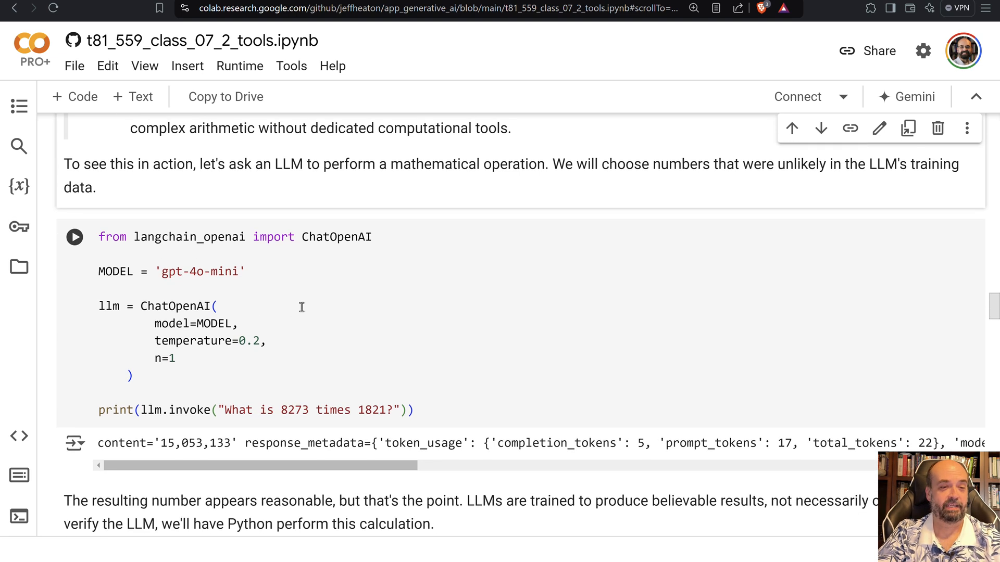
pyautogui.scroll(-3)
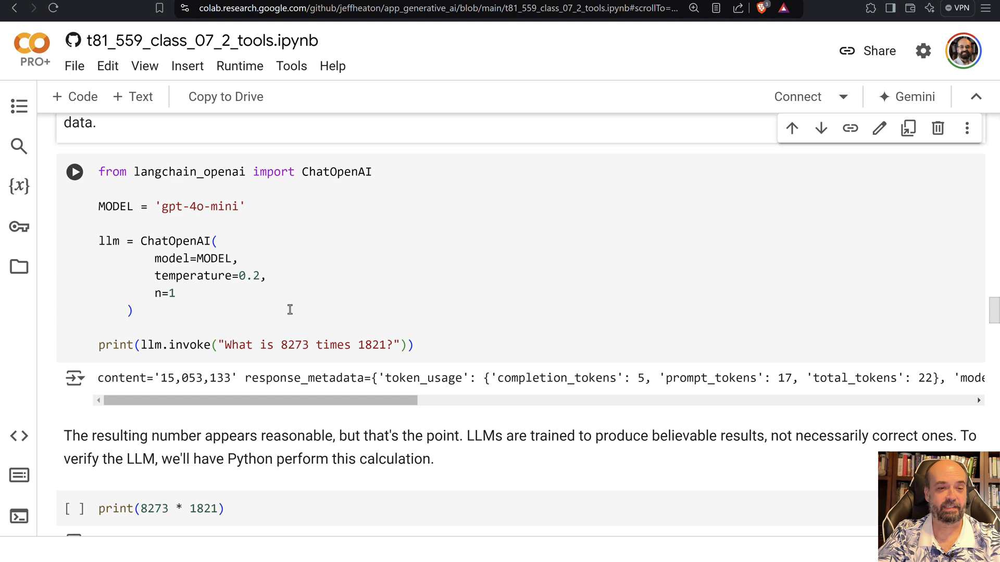
pyautogui.scroll(-3)
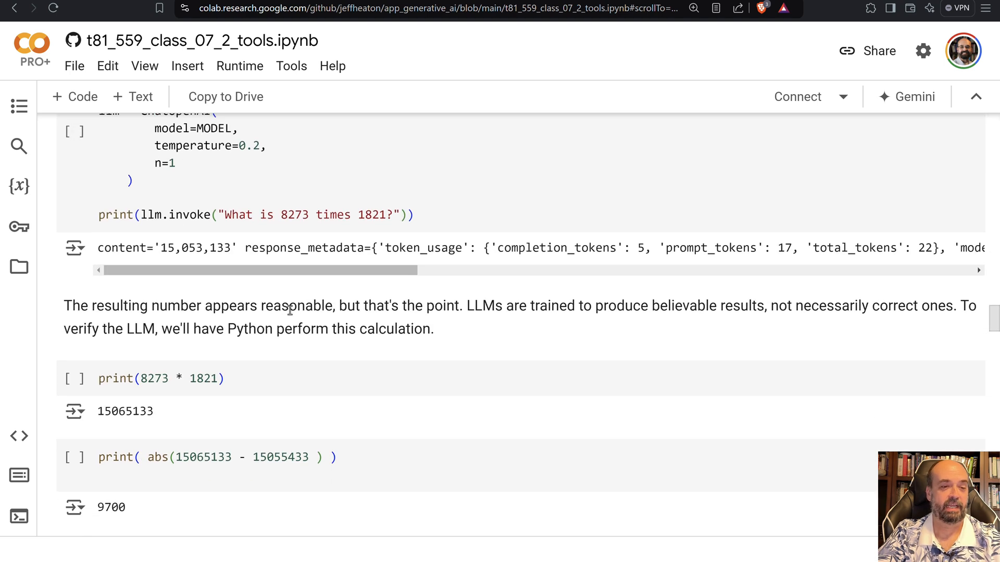
pyautogui.scroll(-3)
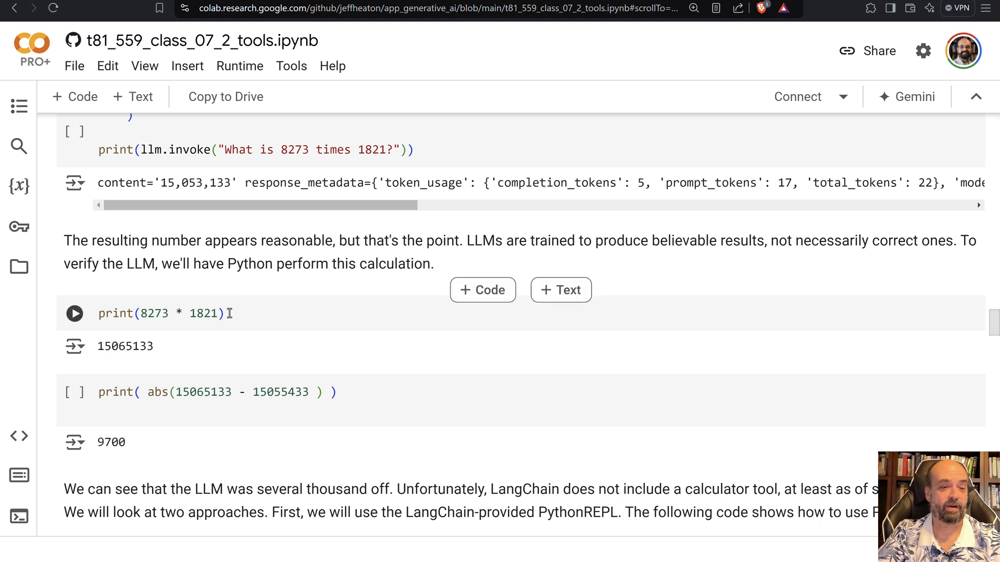
pyautogui.scroll(3)
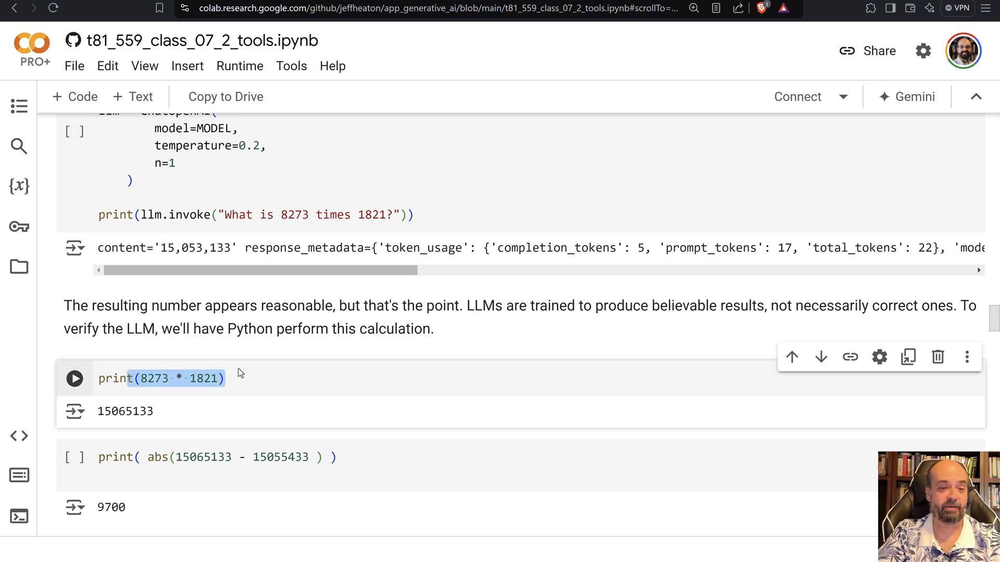
pyautogui.scroll(-3)
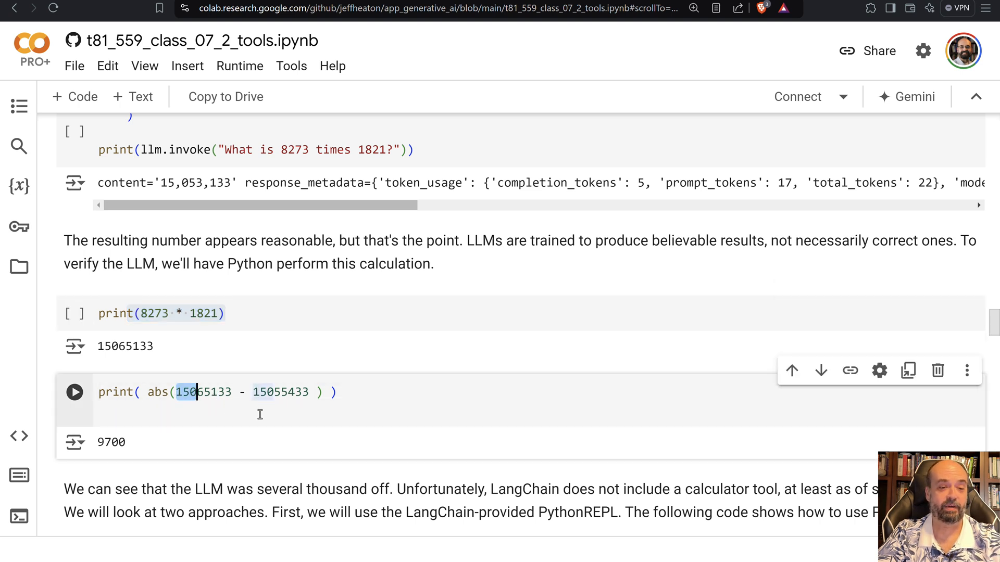
pyautogui.moveTo(121, 445)
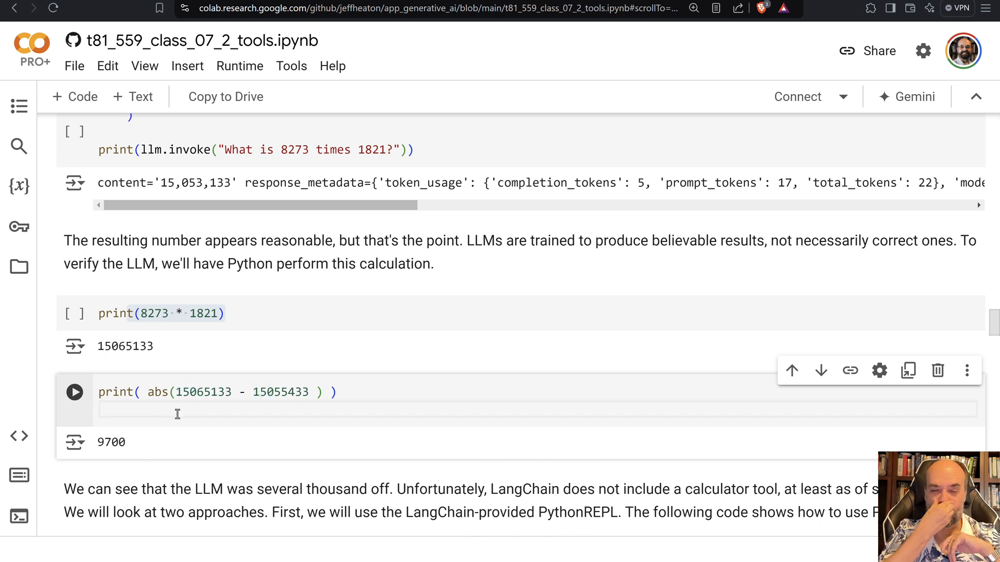
pyautogui.click(99, 411)
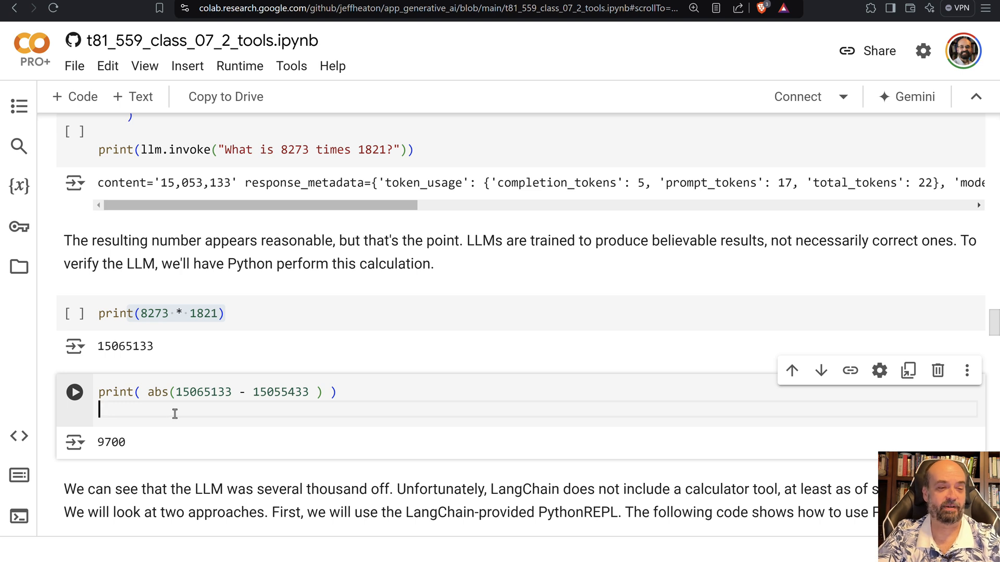
pyautogui.moveTo(168, 419)
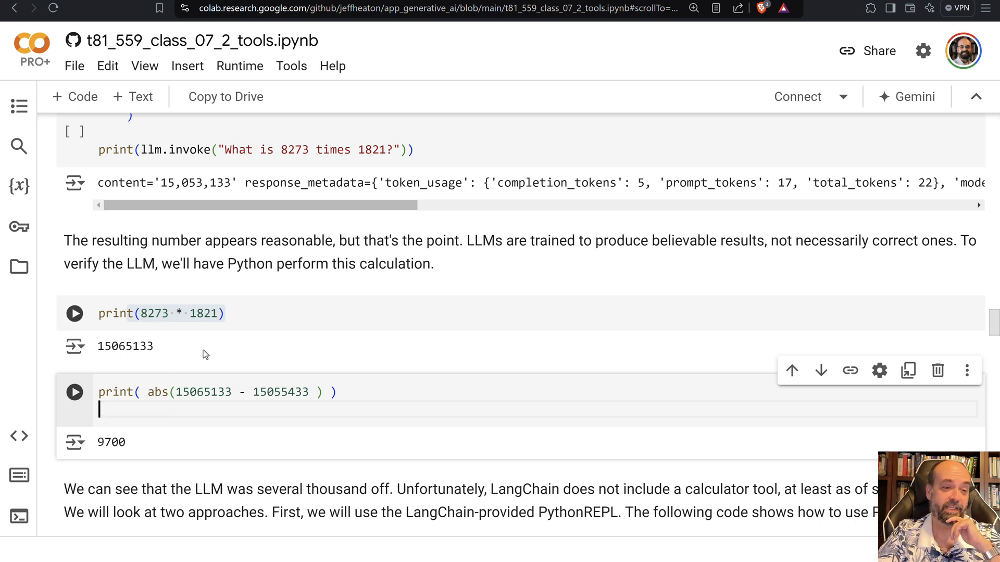
pyautogui.moveTo(205, 351)
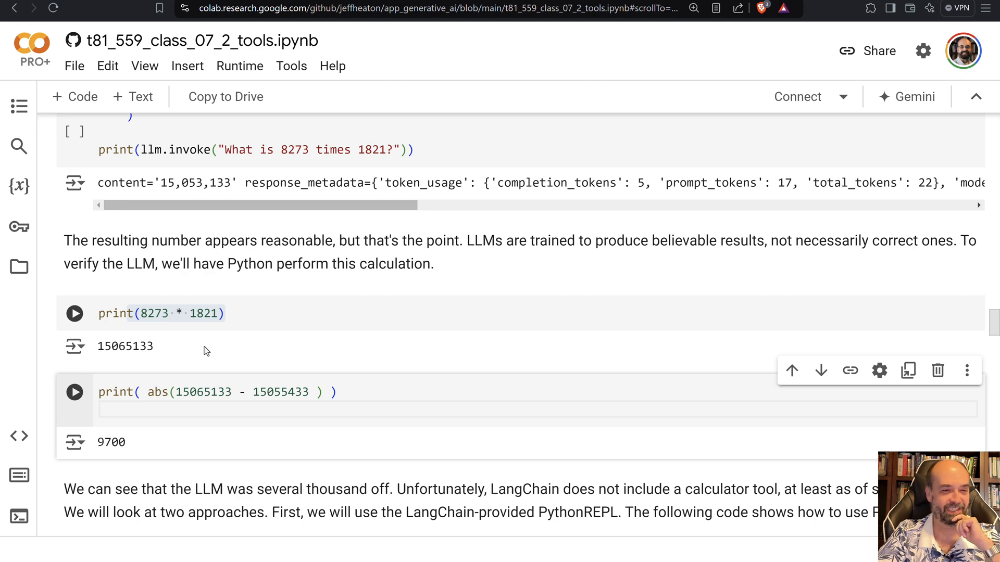
# Scroll past the PythonREPL cell returning 2 to the agent cell defining the python_repl tool
pyautogui.scroll(-3)
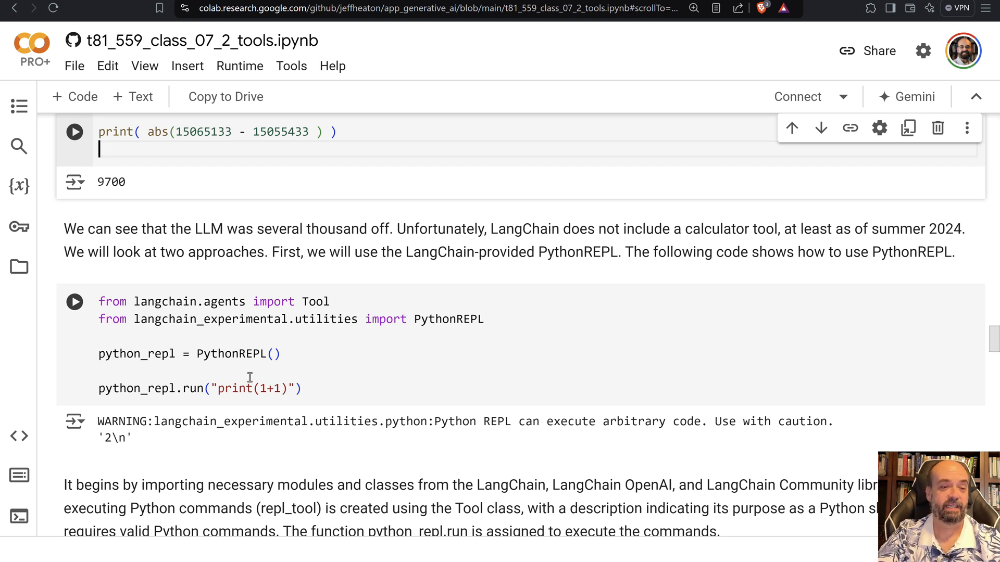
pyautogui.moveTo(174, 357)
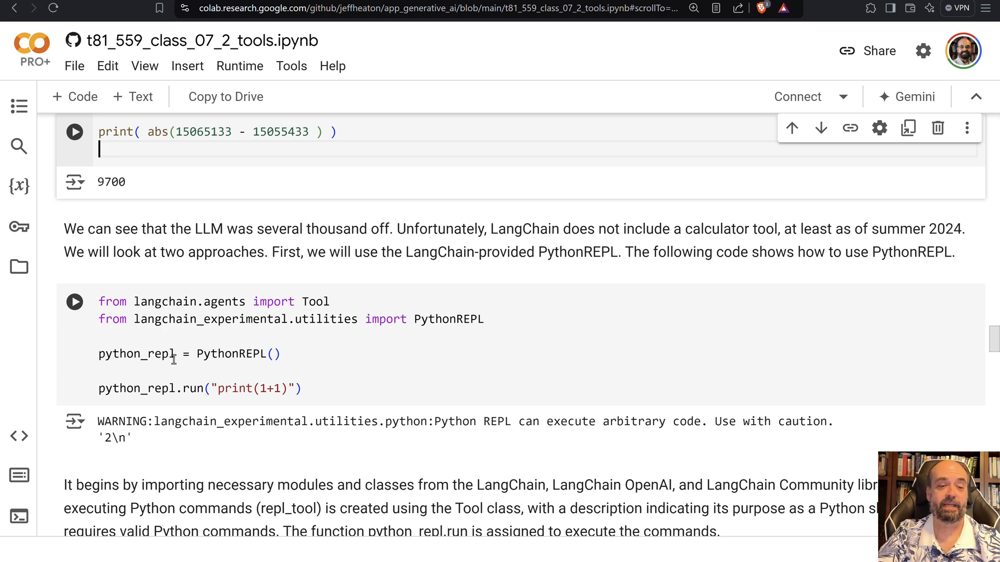
pyautogui.moveTo(337, 436)
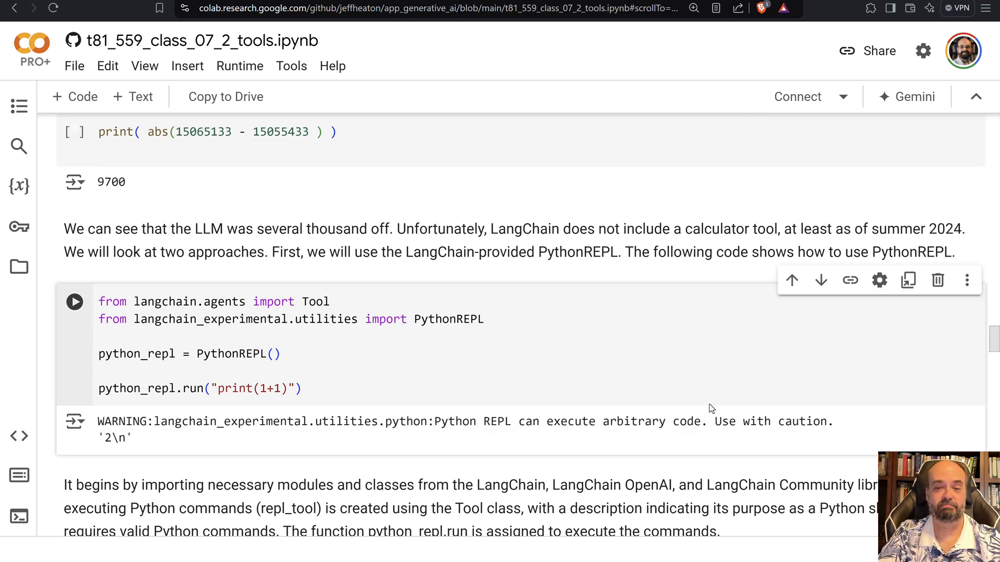
pyautogui.moveTo(277, 404)
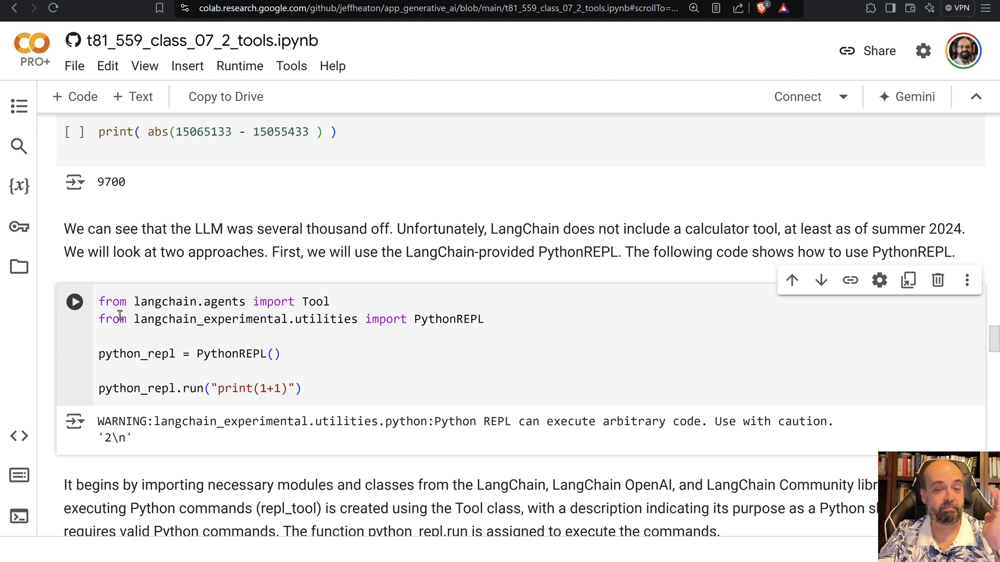
pyautogui.scroll(-3)
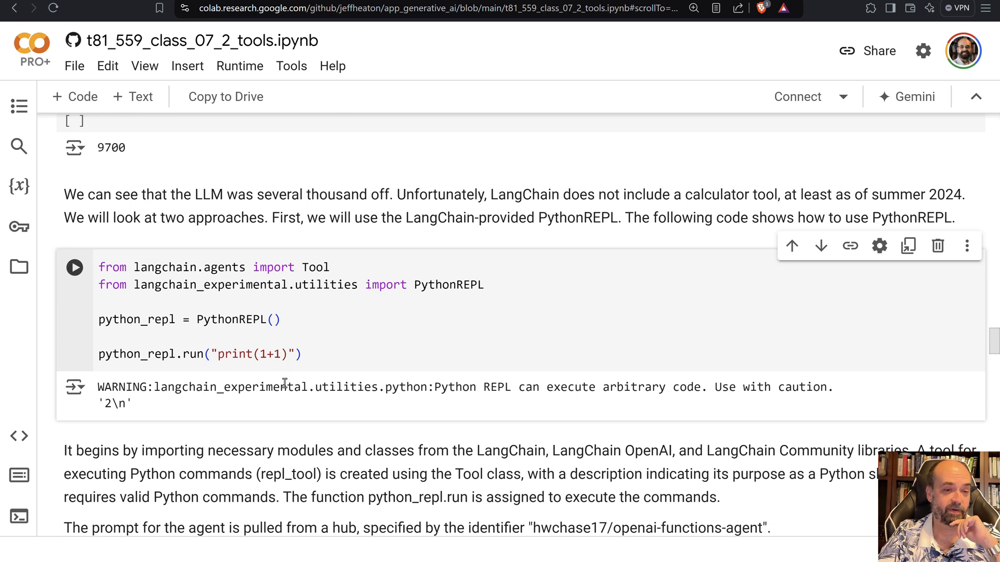
pyautogui.scroll(-3)
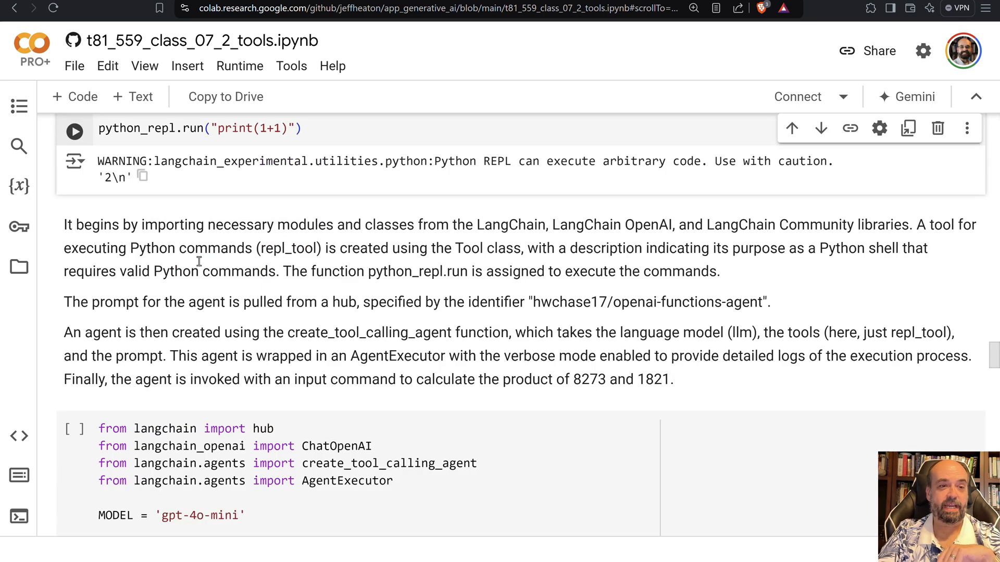
pyautogui.scroll(3)
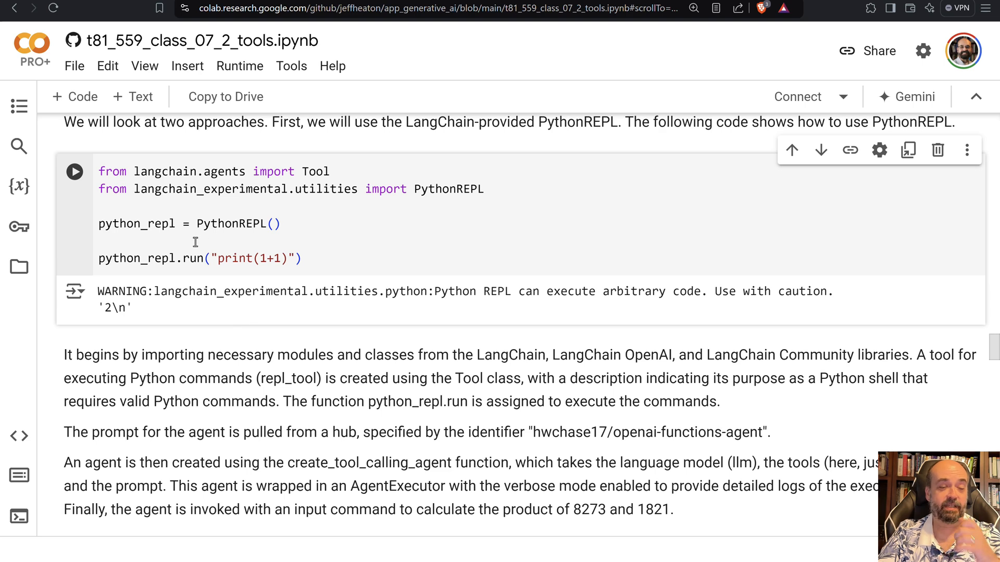
pyautogui.moveTo(185, 248)
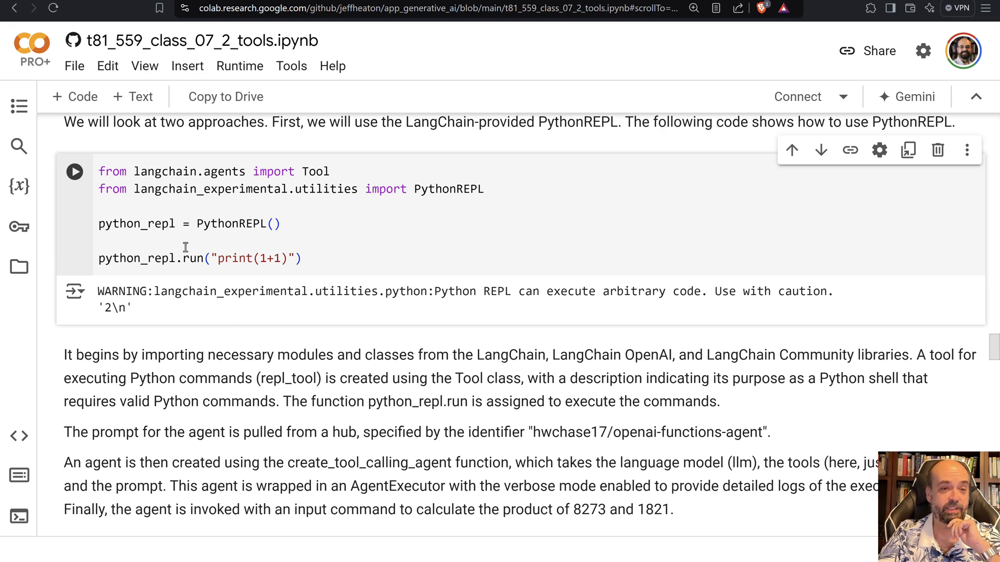
pyautogui.scroll(-3)
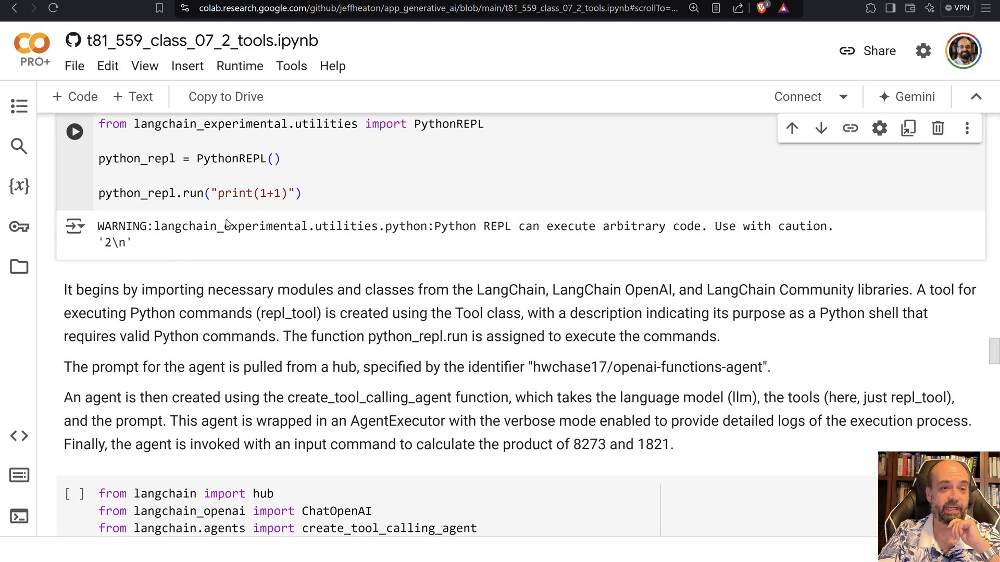
pyautogui.scroll(-3)
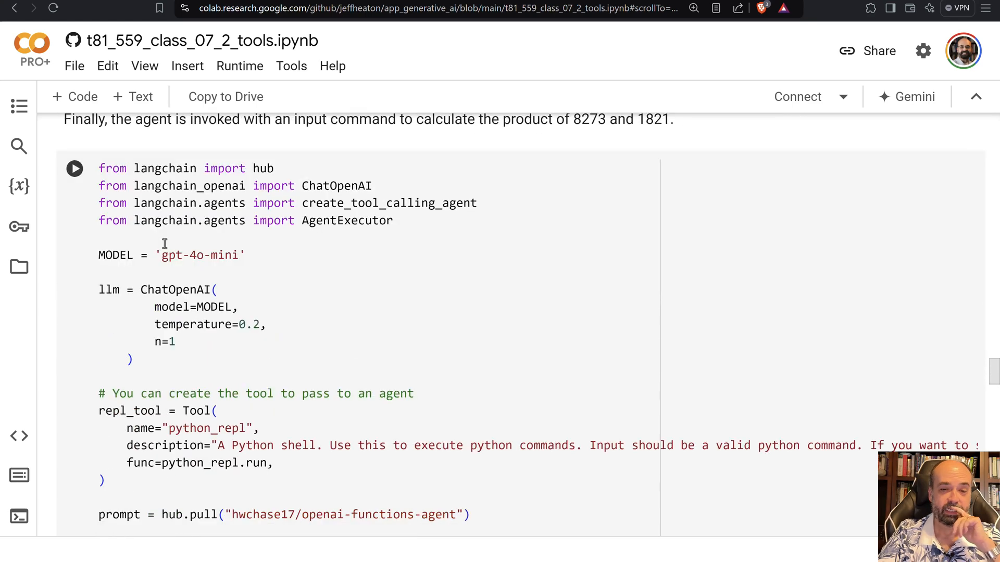
pyautogui.scroll(-3)
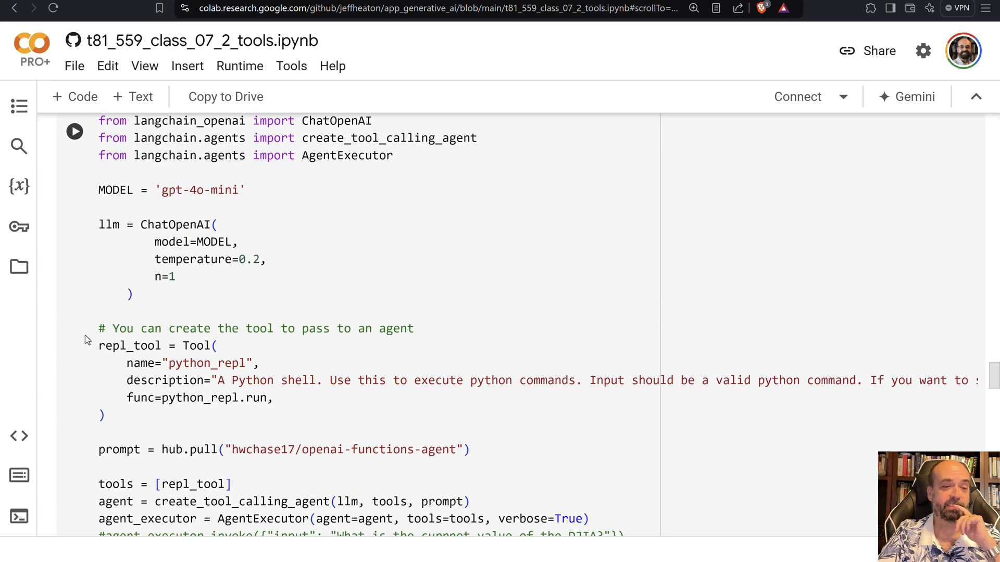
pyautogui.moveTo(192, 378)
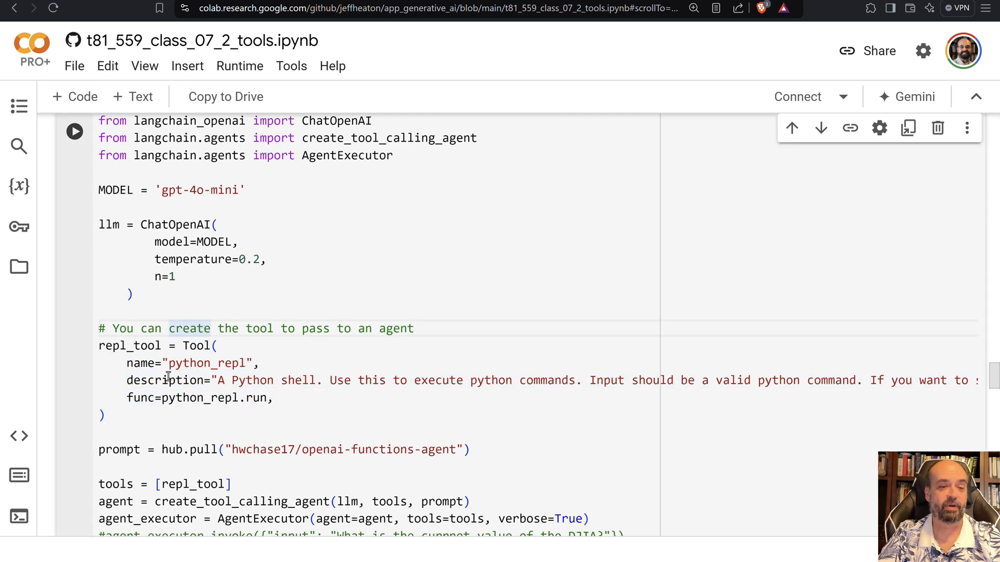
pyautogui.doubleClick(242, 381)
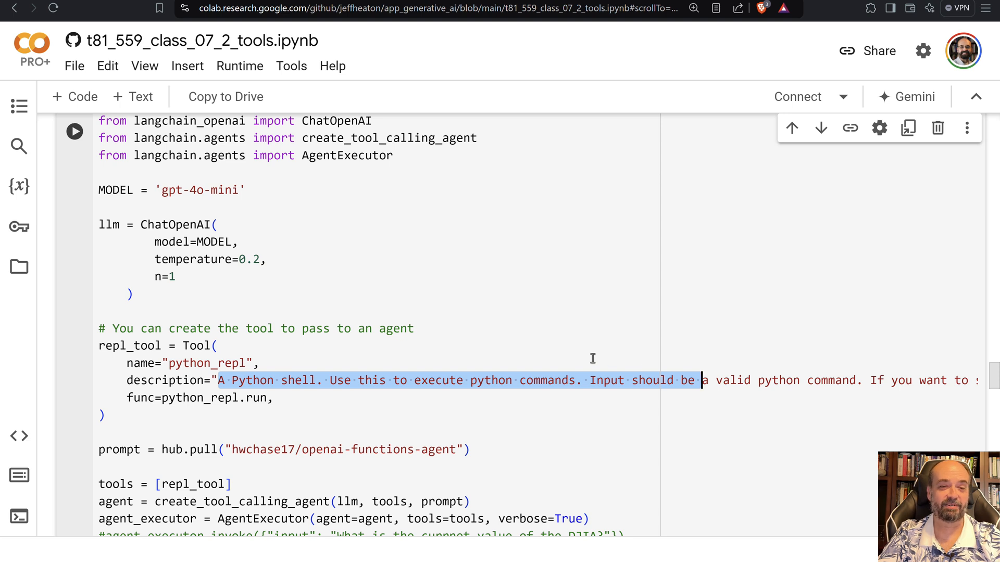
pyautogui.moveTo(370, 376)
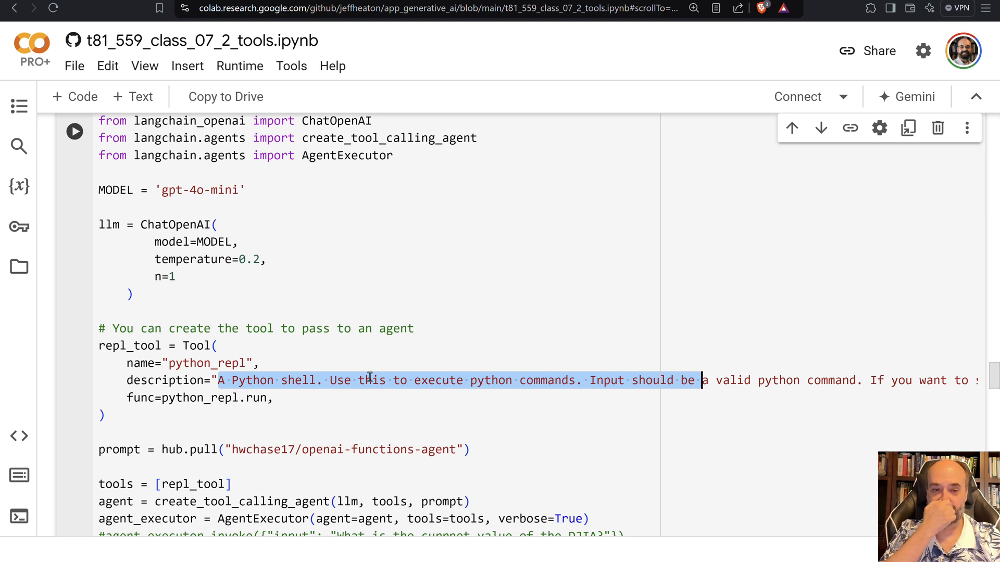
pyautogui.scroll(-3)
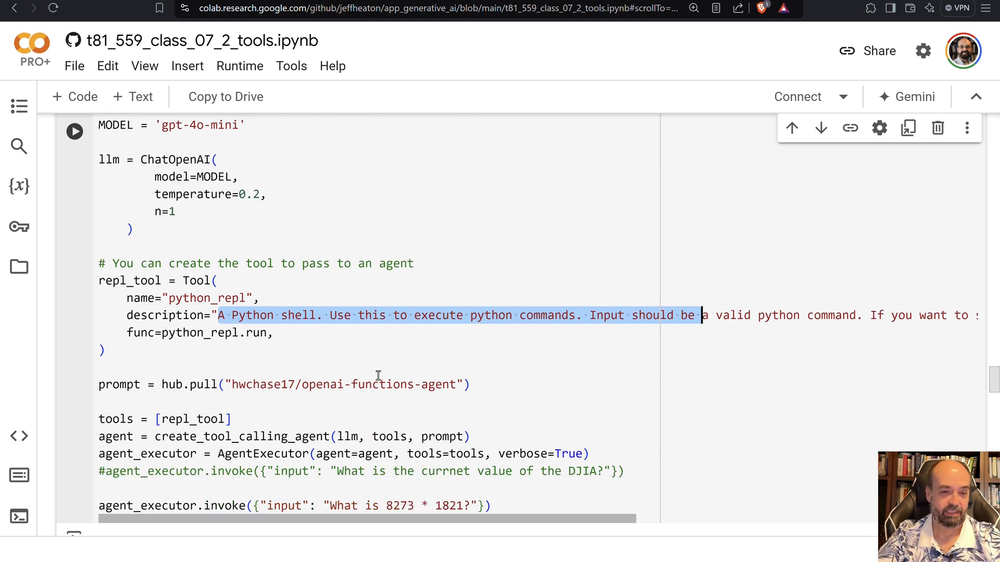
pyautogui.moveTo(376, 390)
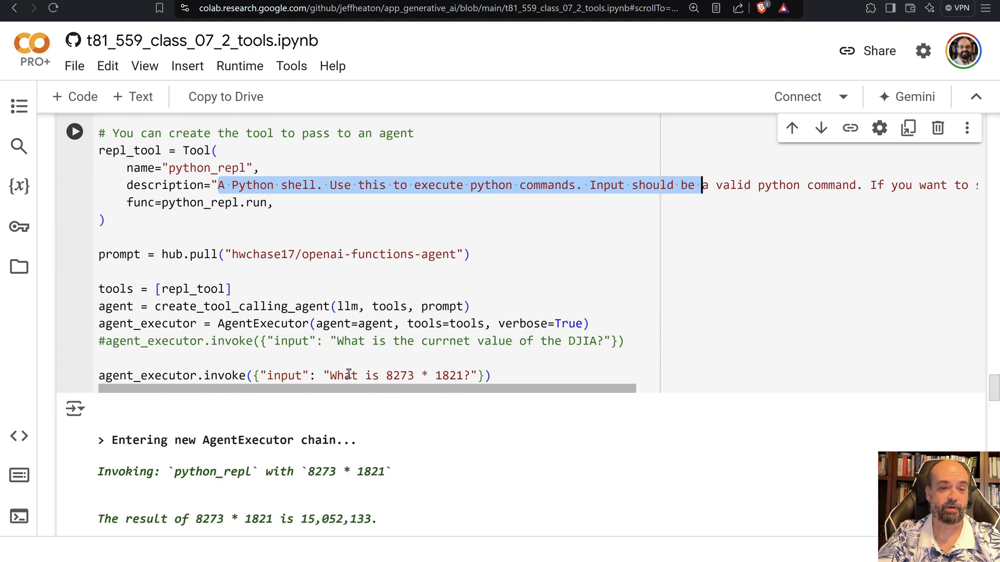
pyautogui.scroll(-3)
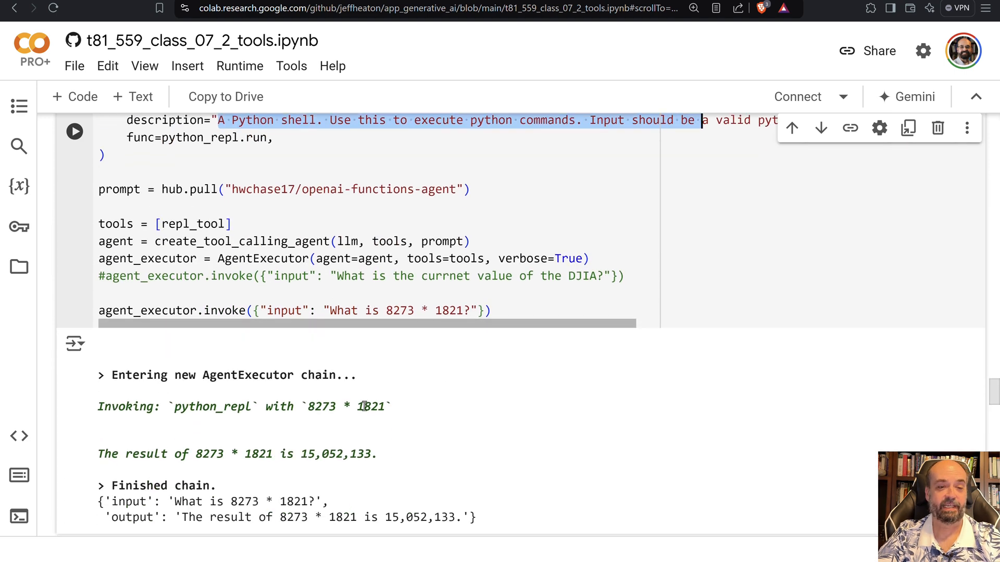
pyautogui.moveTo(430, 416)
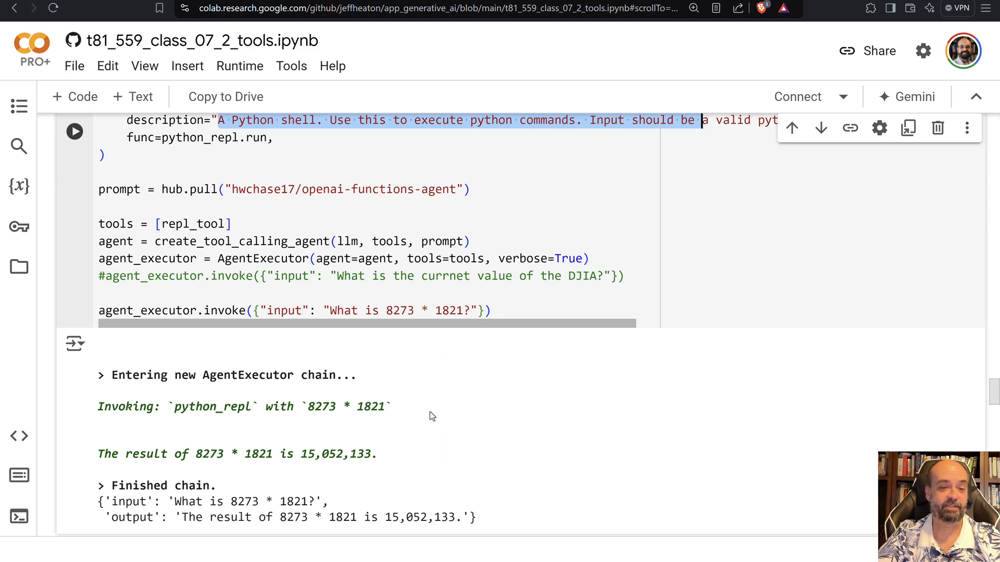
pyautogui.scroll(-3)
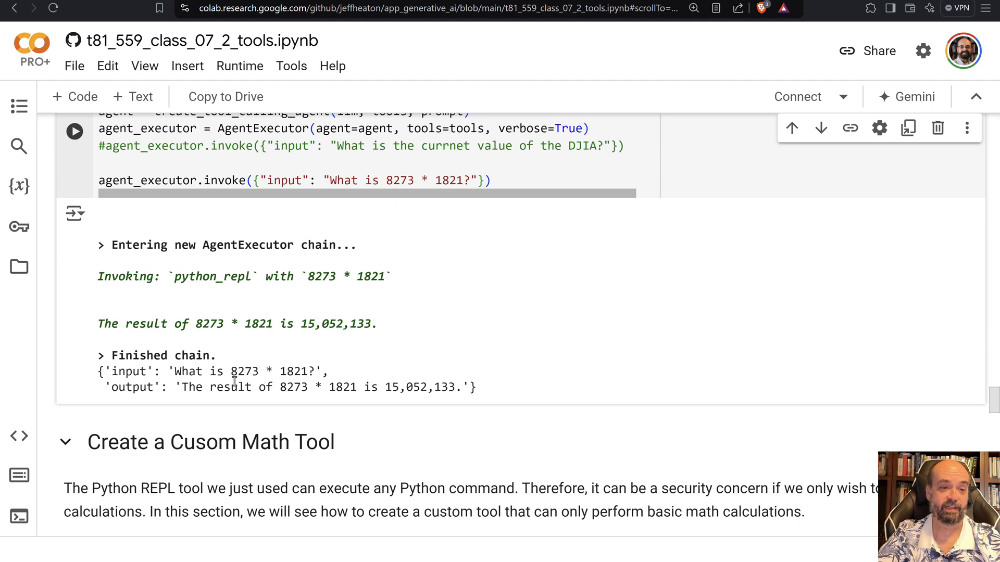
pyautogui.moveTo(219, 282)
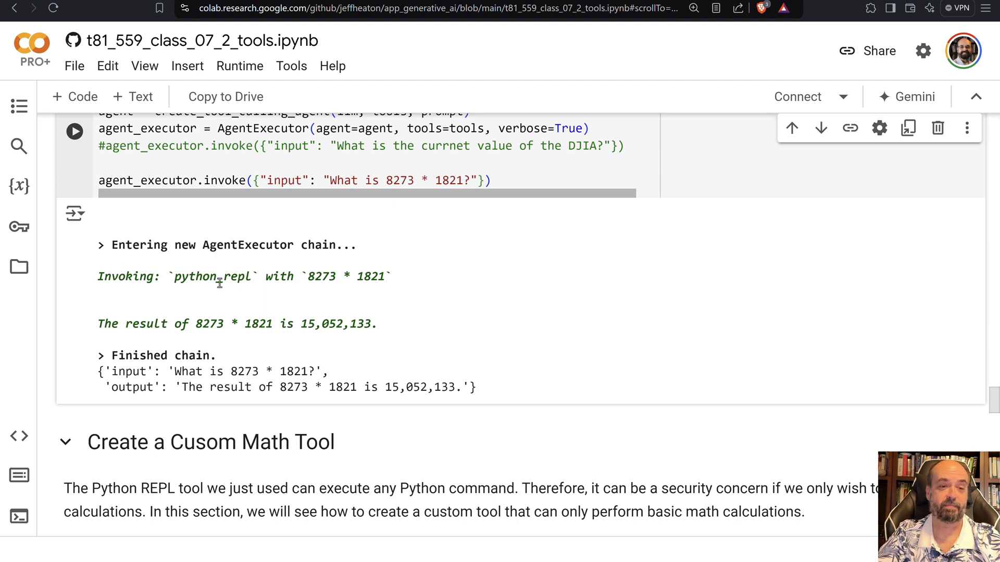
pyautogui.scroll(-3)
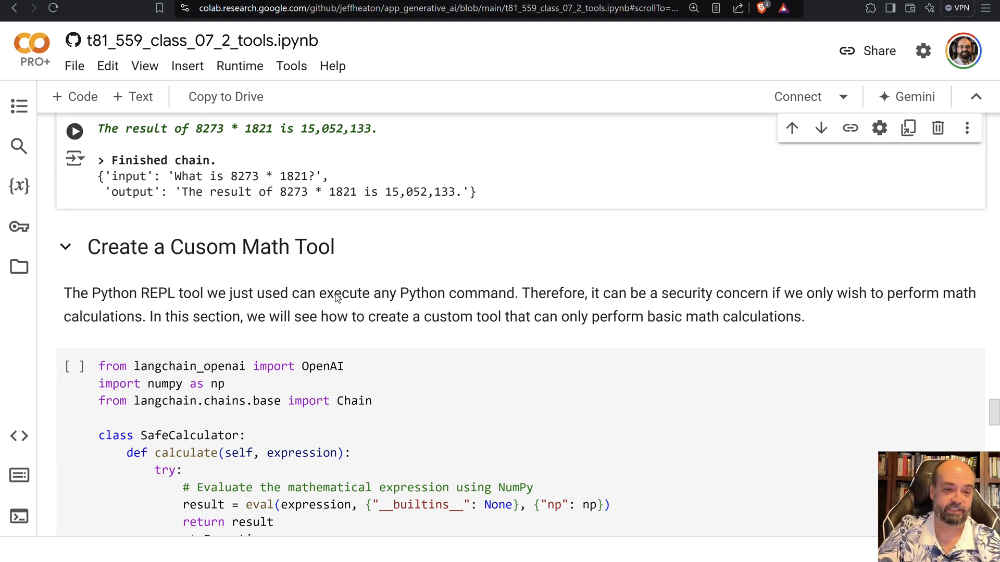
pyautogui.moveTo(157, 356)
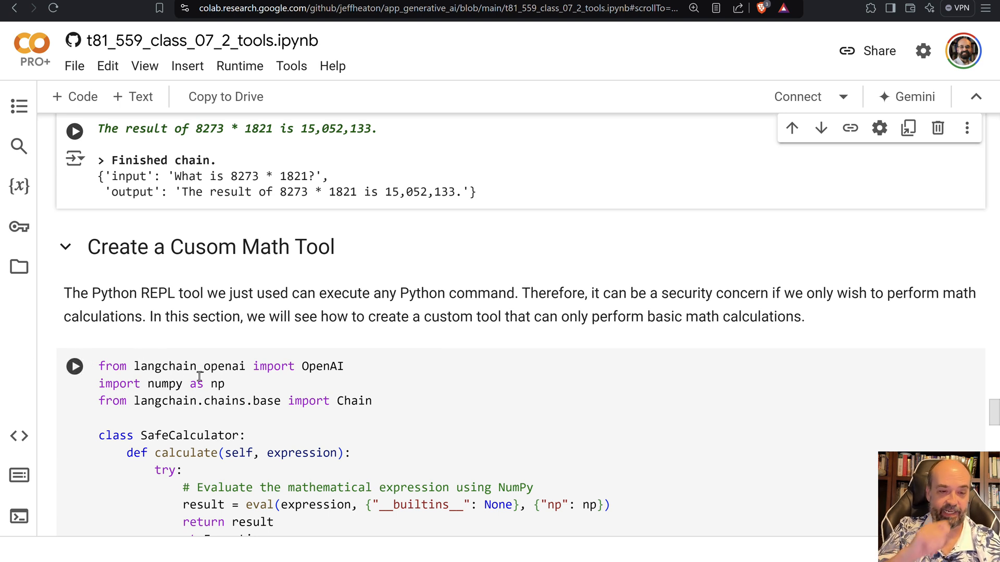
pyautogui.scroll(-3)
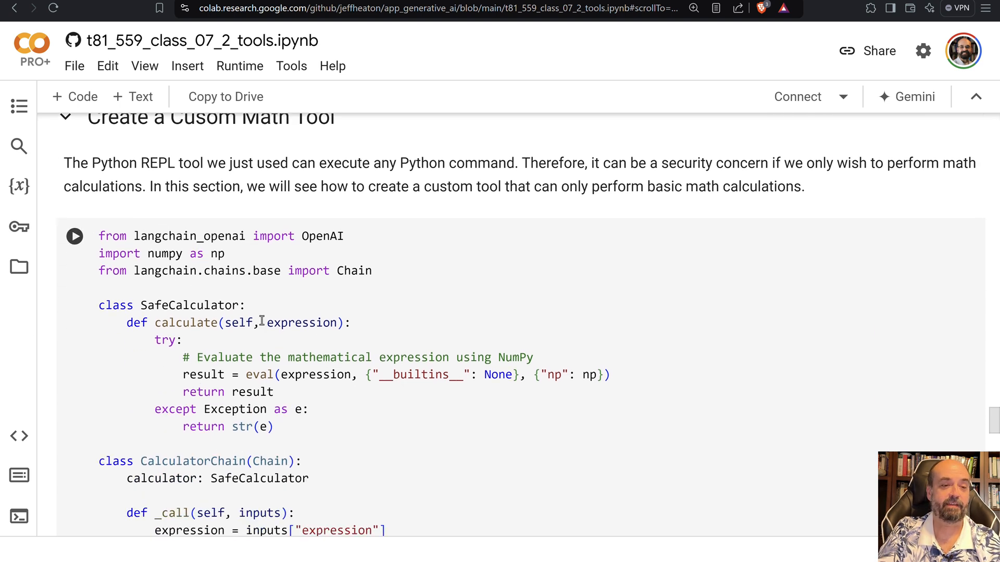
pyautogui.moveTo(349, 331)
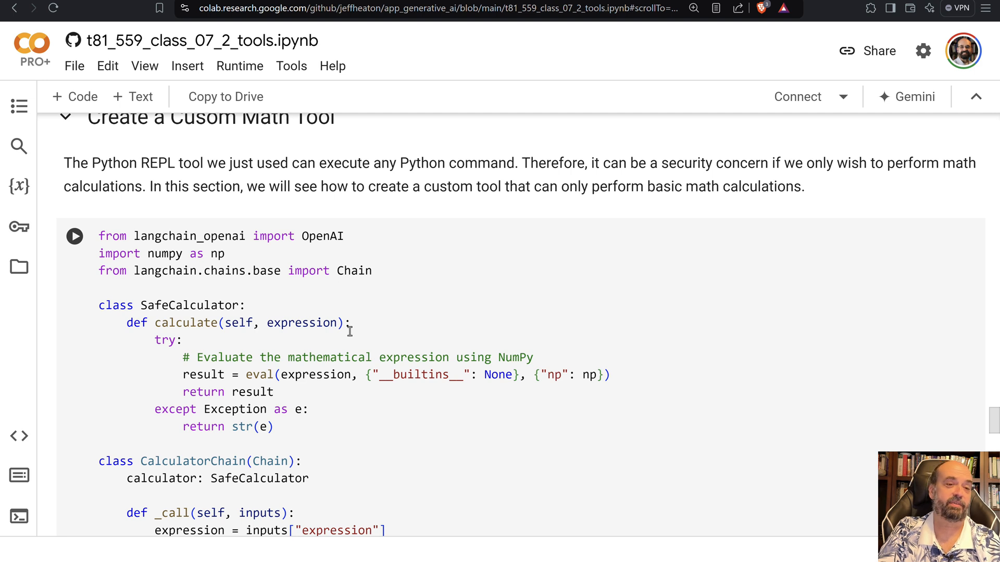
pyautogui.moveTo(316, 315)
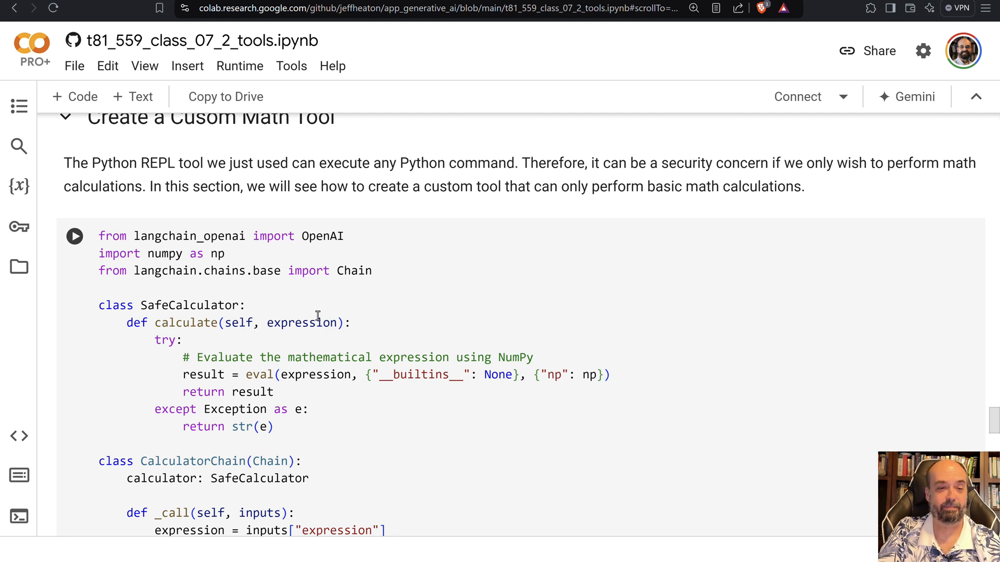
pyautogui.moveTo(257, 382)
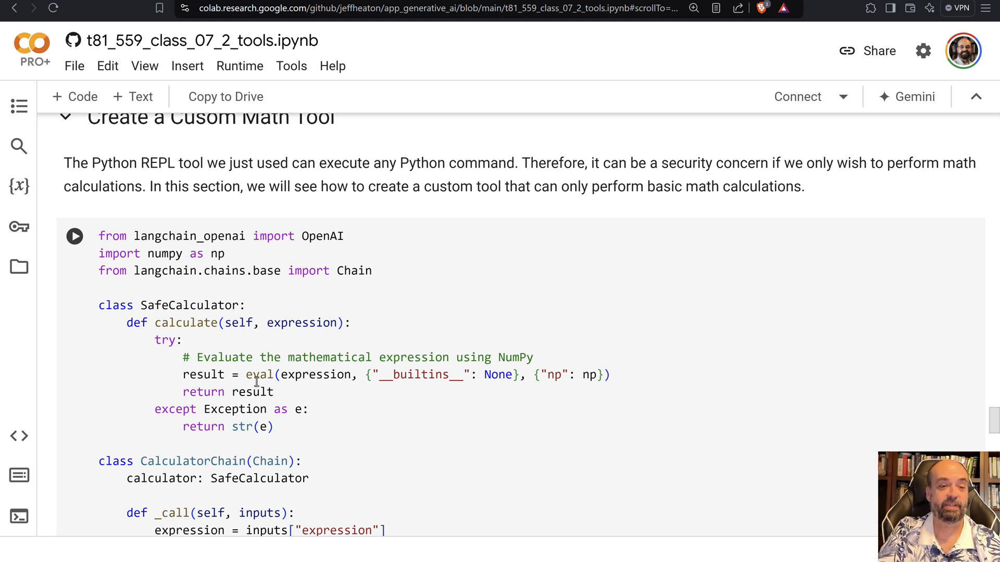
pyautogui.moveTo(378, 389)
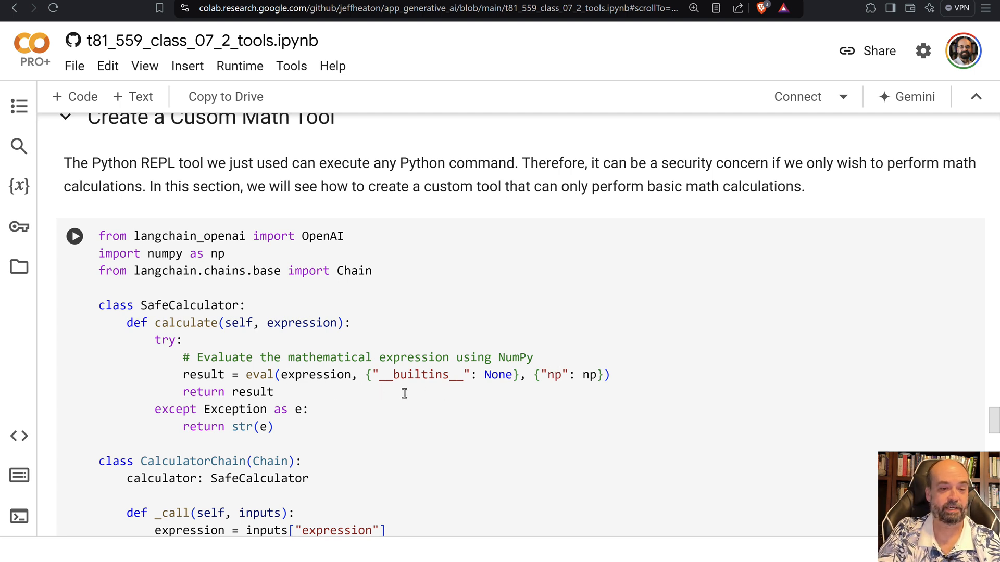
pyautogui.scroll(-3)
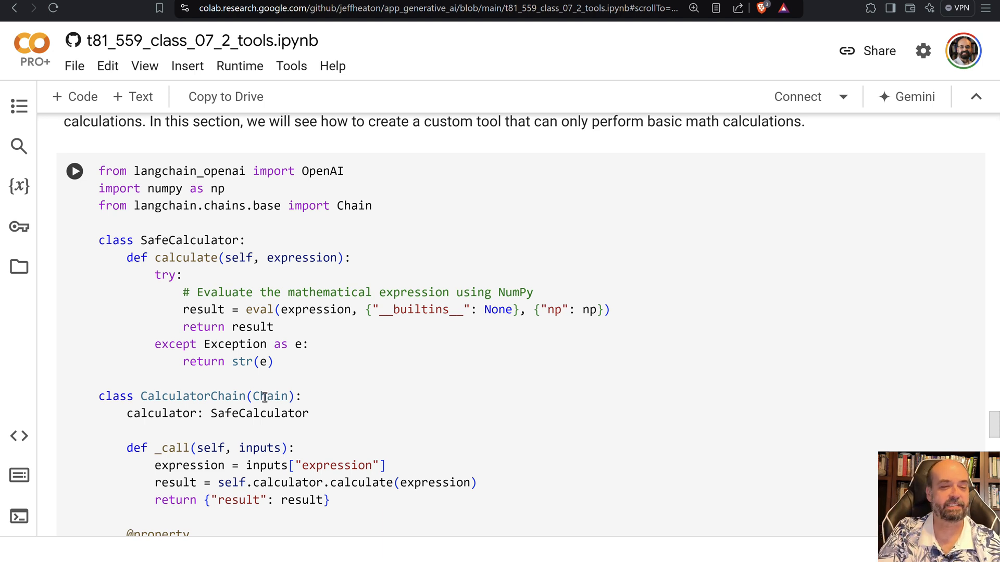
pyautogui.scroll(-3)
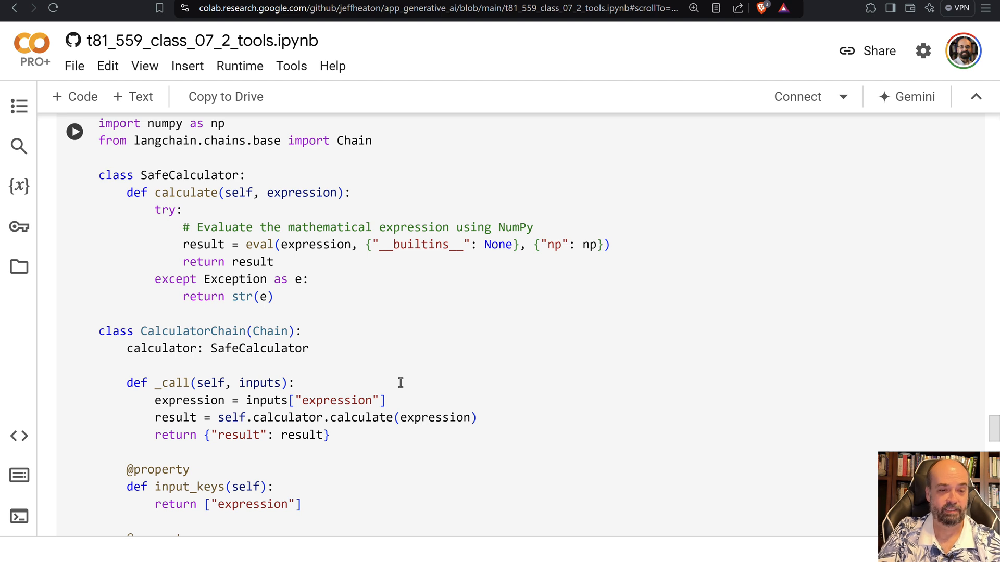
pyautogui.scroll(-3)
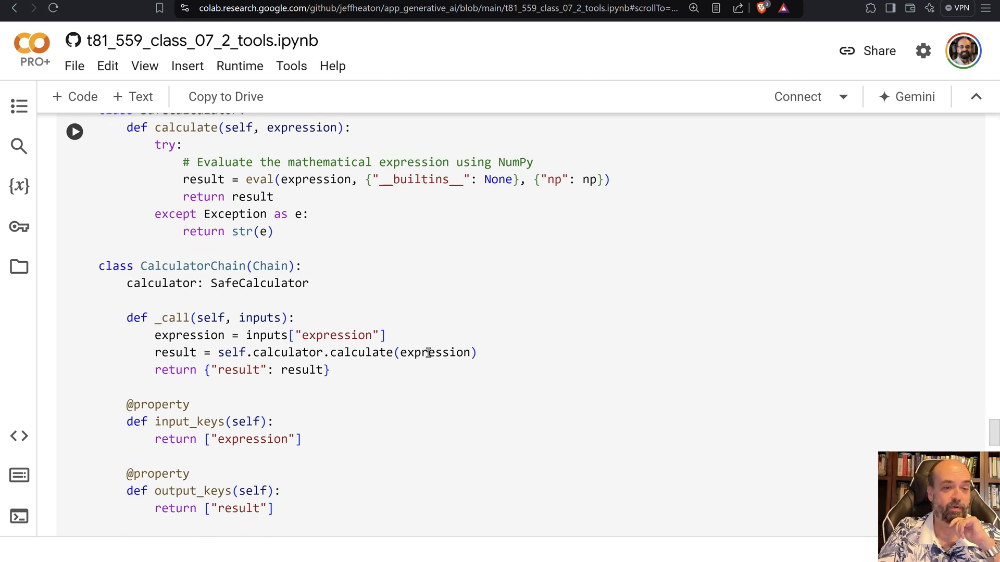
pyautogui.scroll(-3)
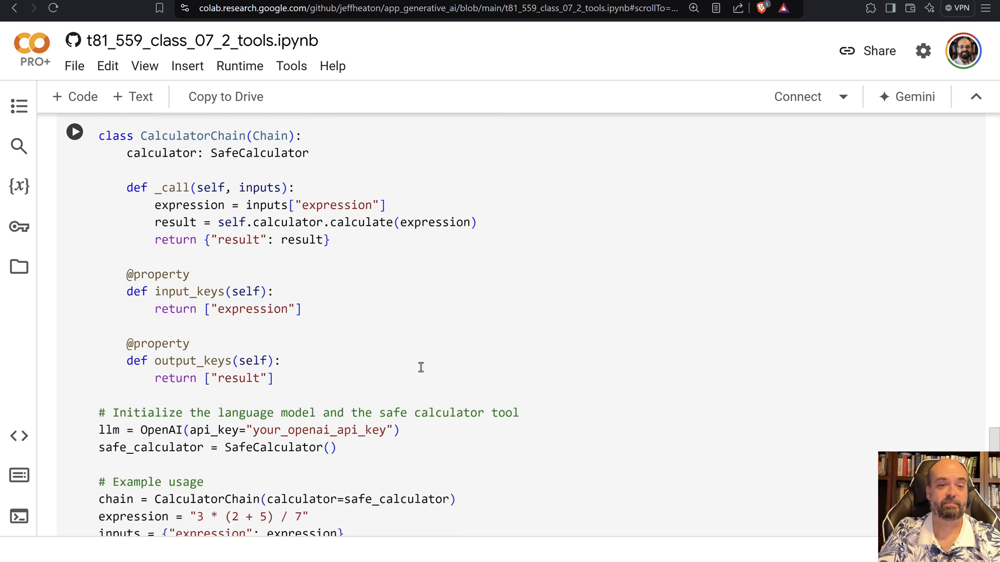
pyautogui.moveTo(413, 371)
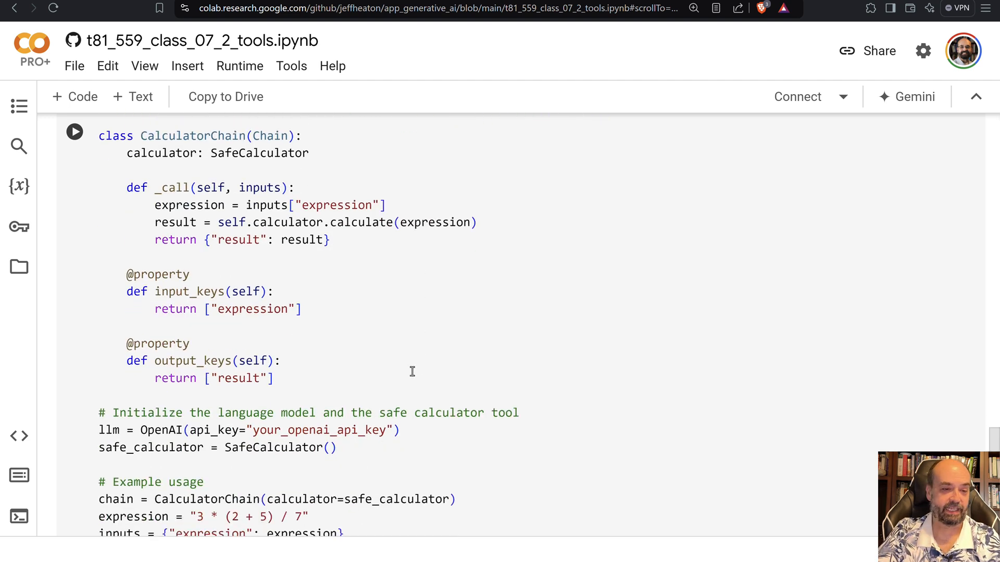
pyautogui.moveTo(148, 421)
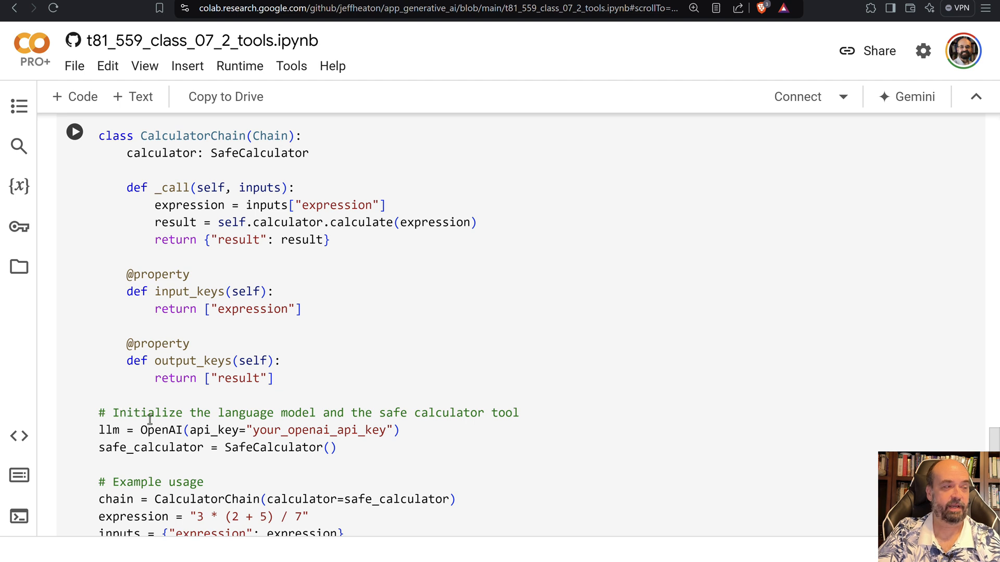
# Delete the api_key="your_openai_api_key" argument so the calculator cell uses OpenAI() with no arguments
pyautogui.click(198, 430)
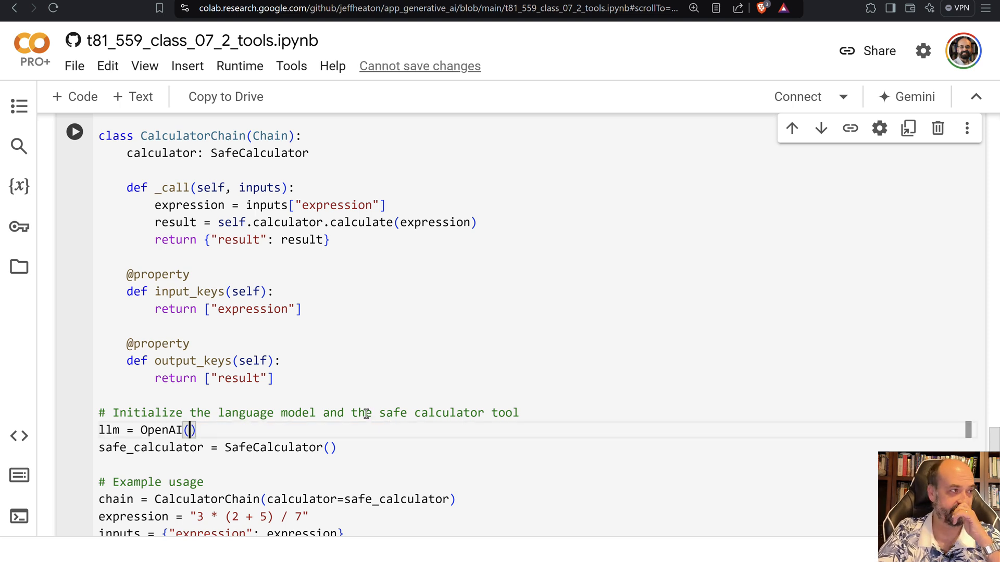
pyautogui.scroll(-3)
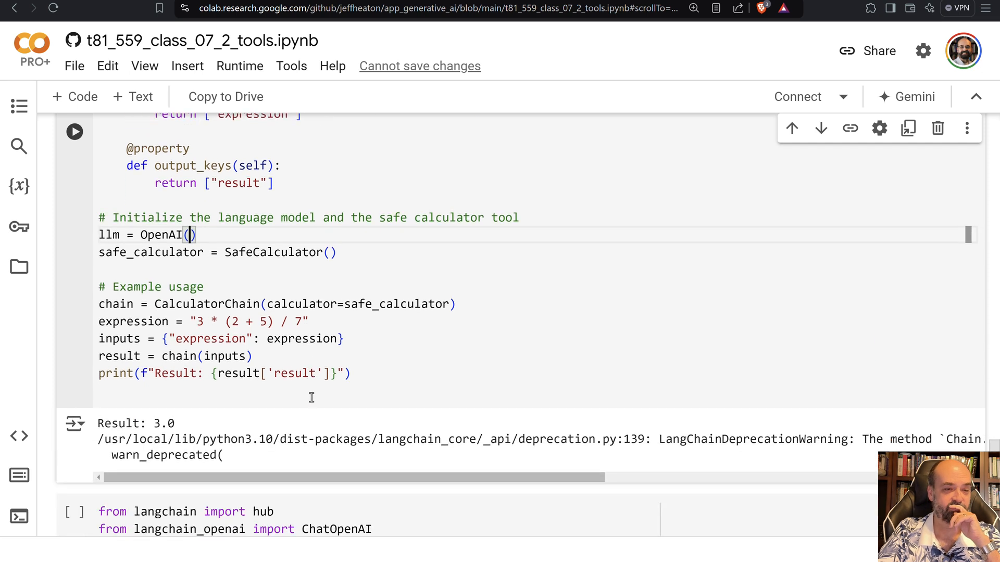
pyautogui.moveTo(206, 356)
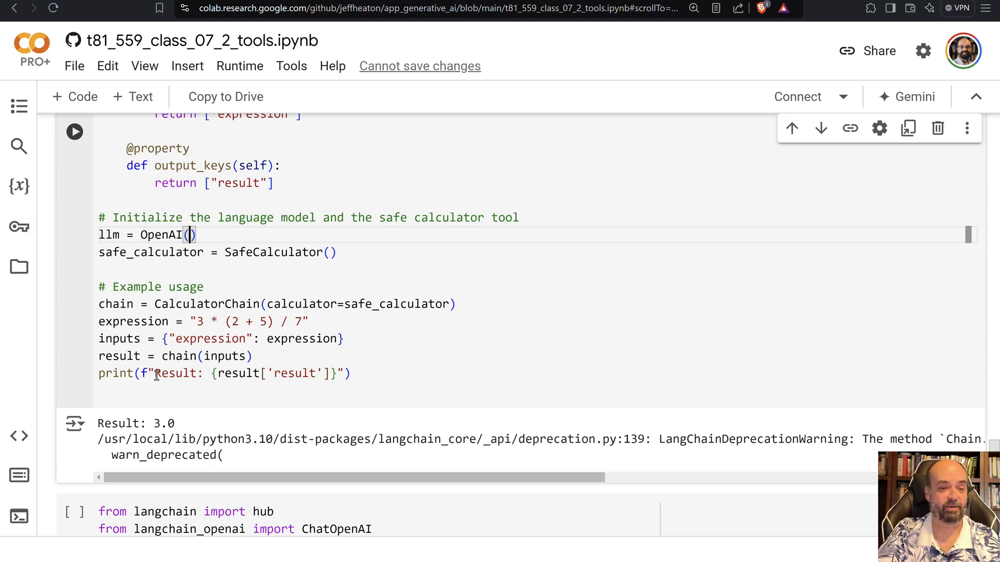
pyautogui.scroll(-3)
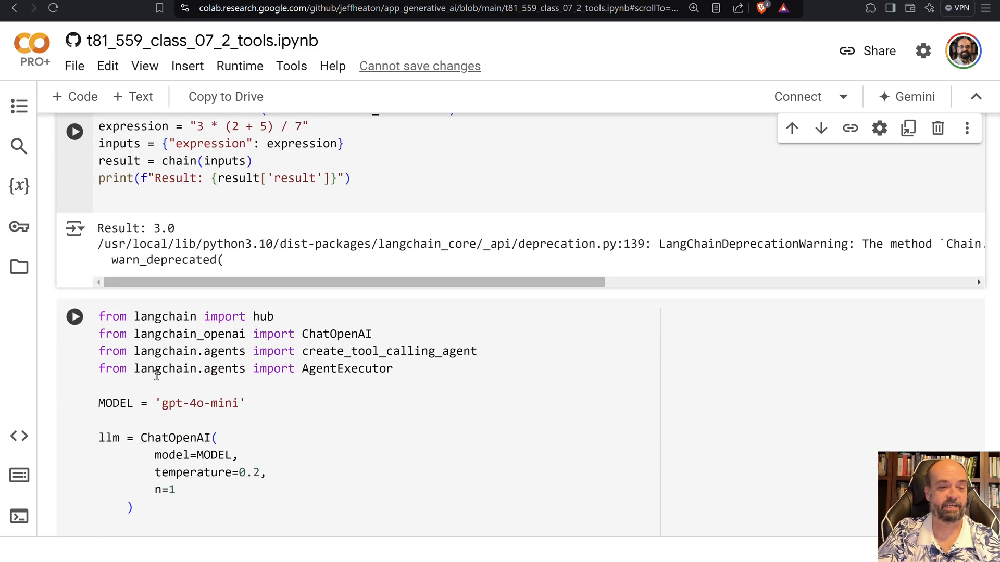
pyautogui.scroll(-3)
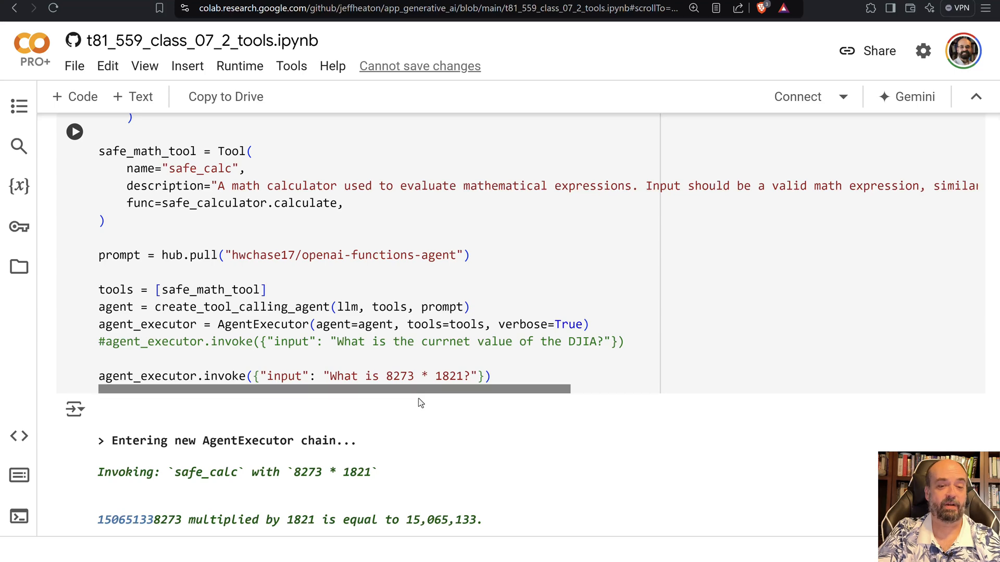
pyautogui.scroll(-3)
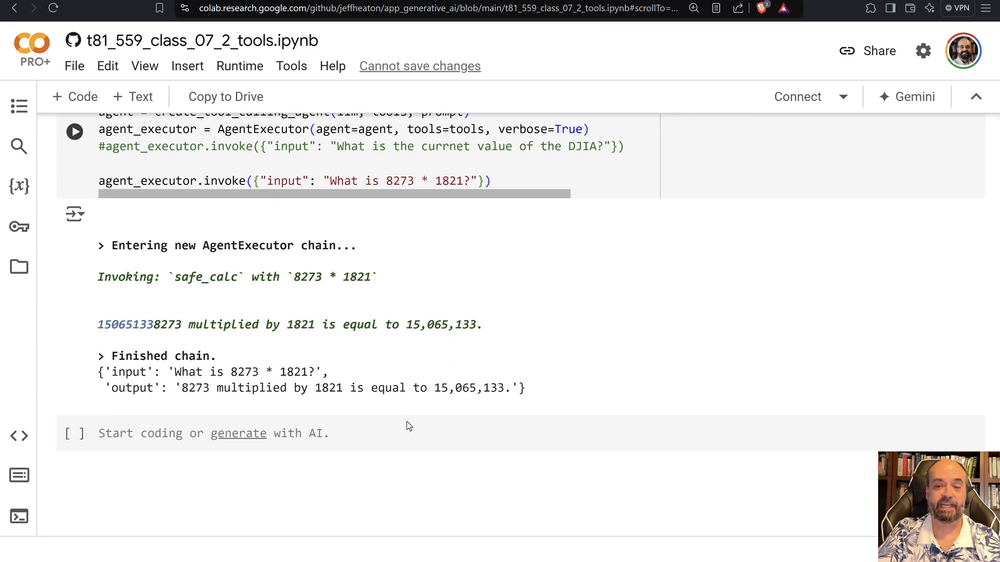
pyautogui.scroll(3)
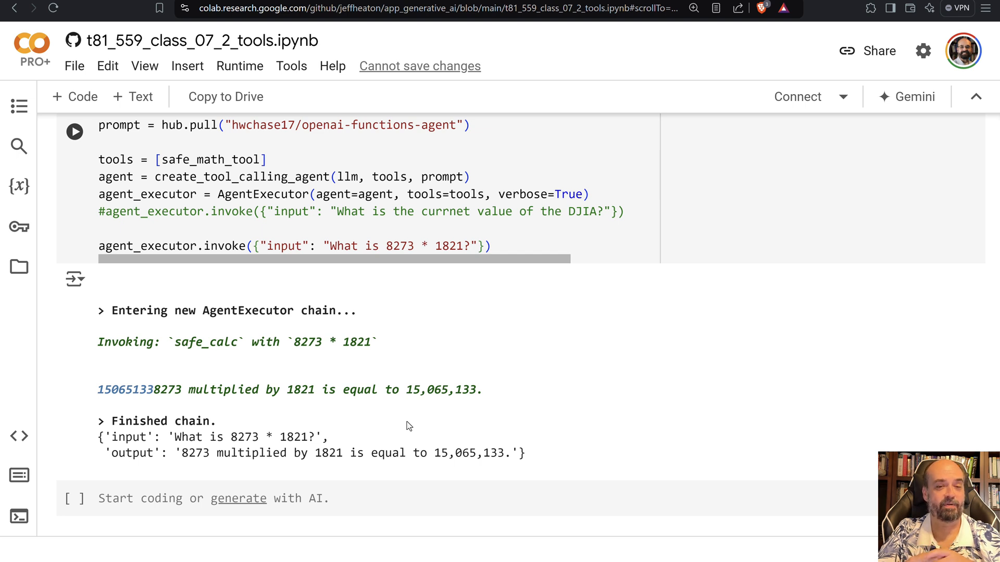
pyautogui.moveTo(641, 398)
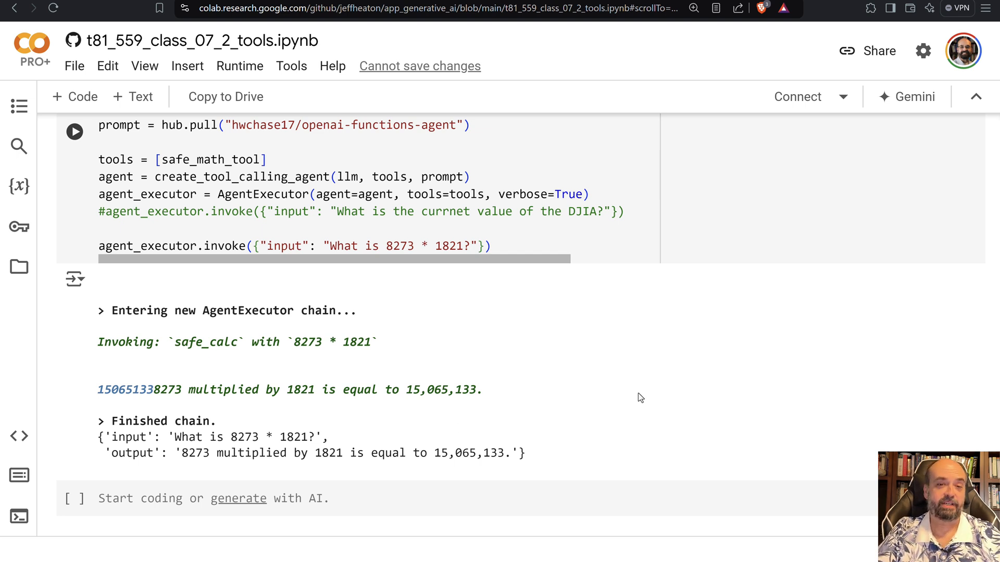